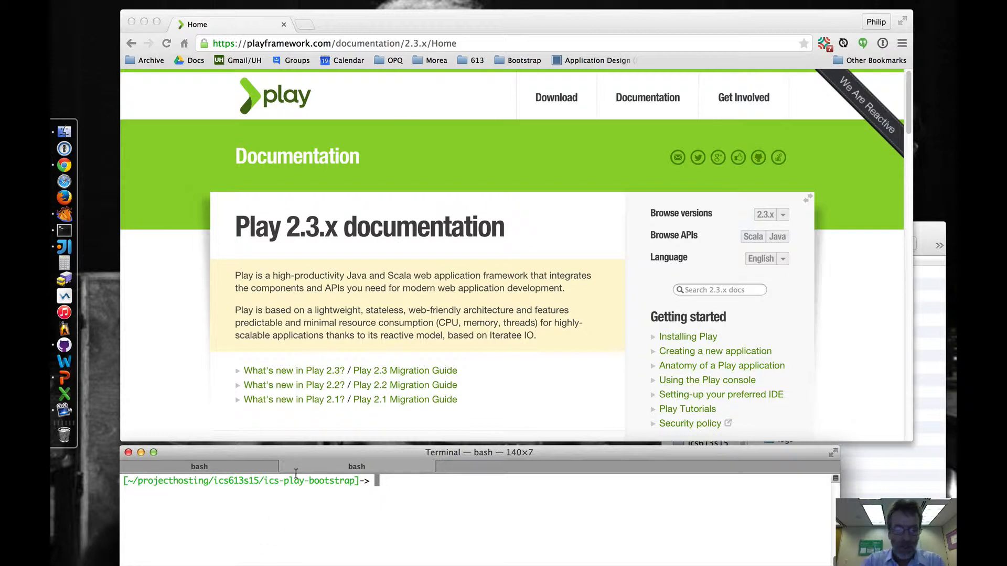
Step: List the project files with ls, then run 'activator ui' to launch the Activator interface
{"action": "type", "text": "ls"}
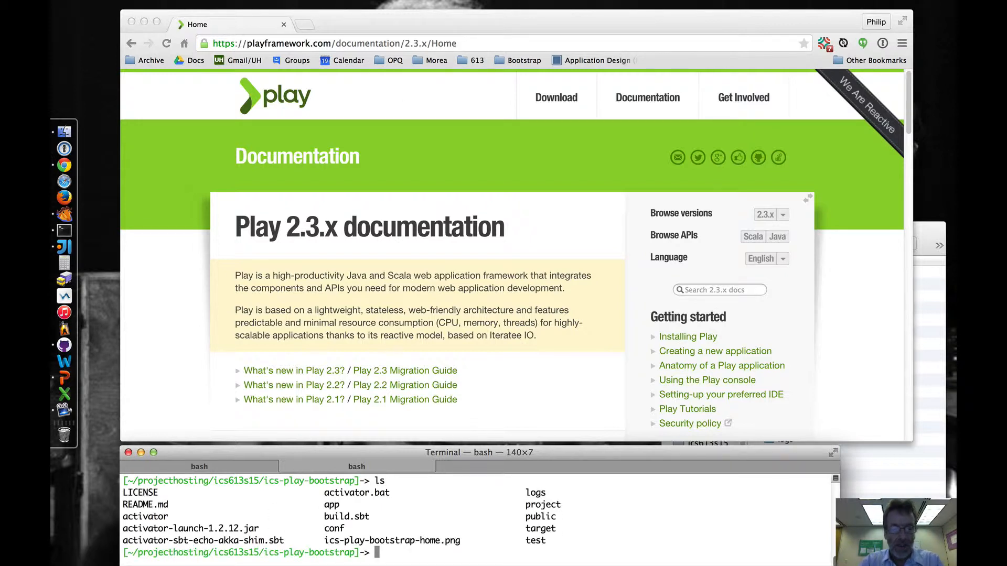
{"action": "type", "text": "activator ui"}
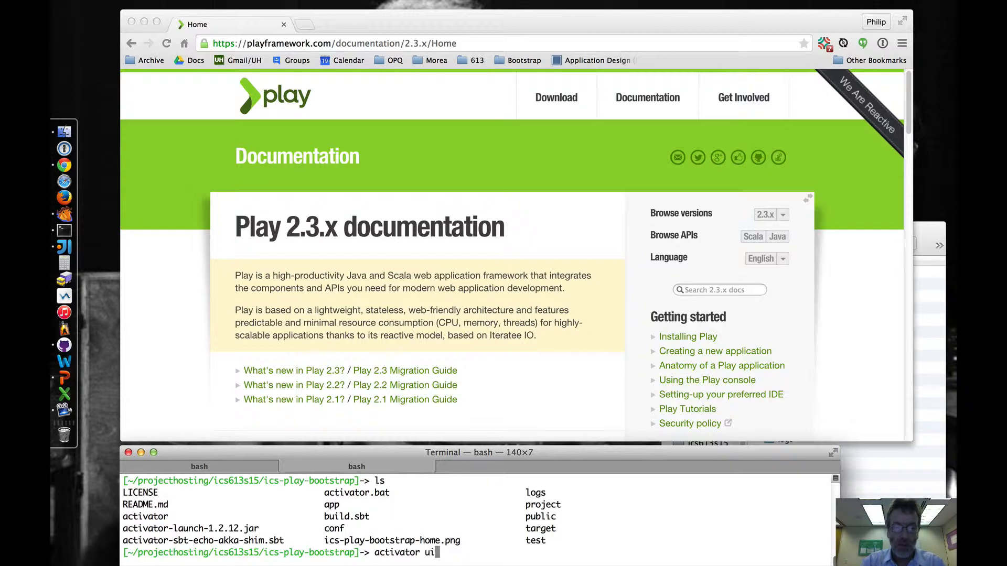
{"action": "key", "text": "Return"}
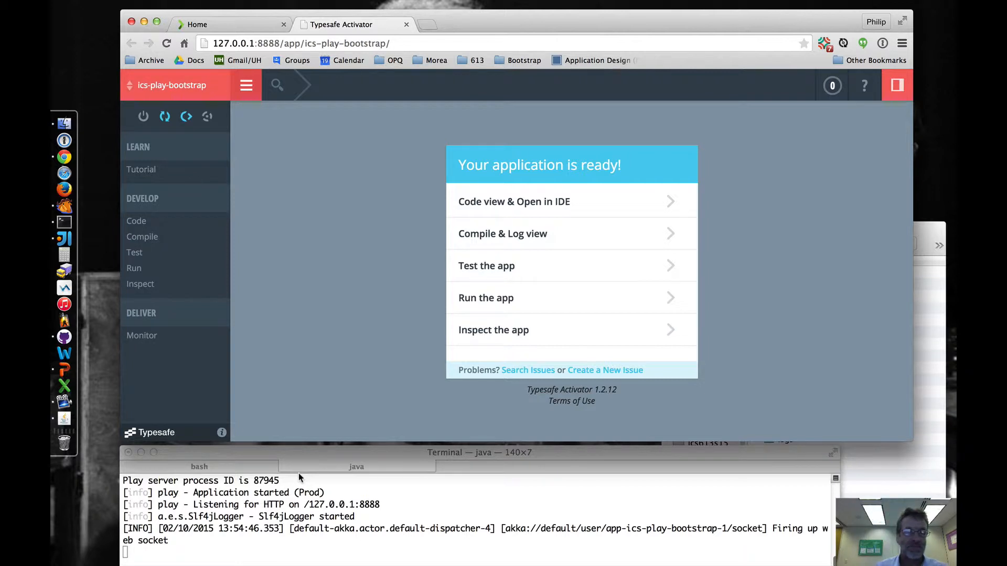
{"action": "mouse_move", "coordinate": [375, 255]}
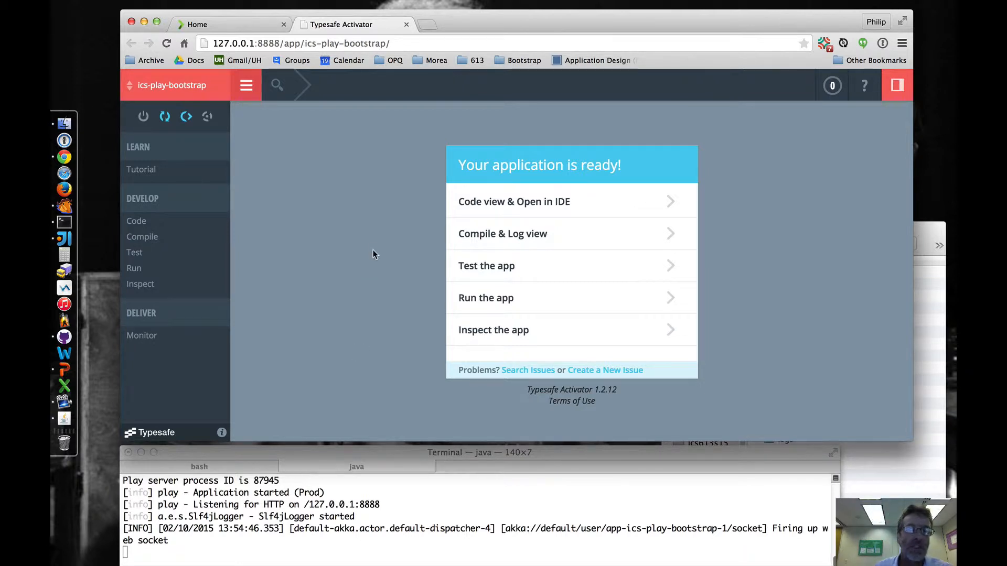
{"action": "mouse_move", "coordinate": [378, 243]}
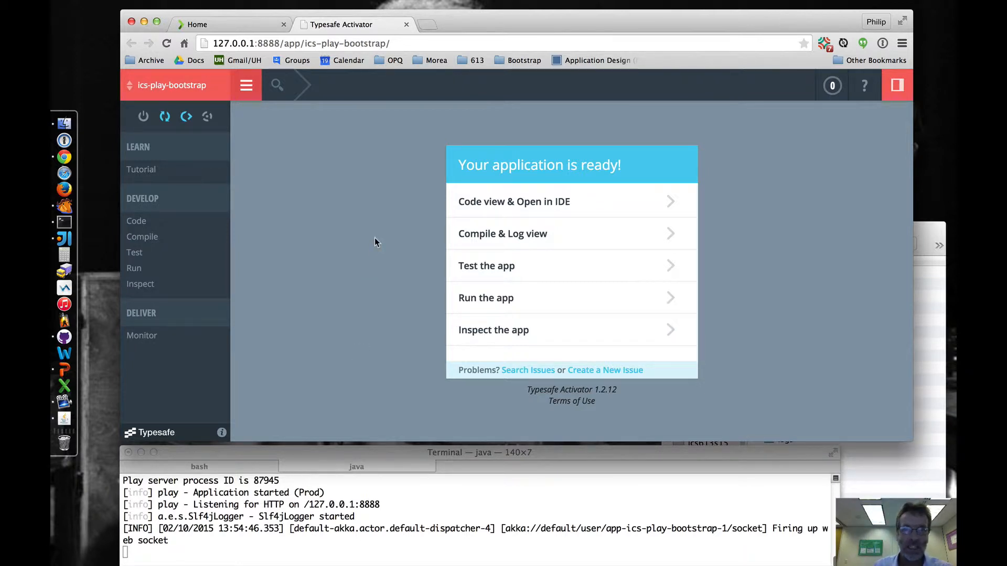
Step: Show the Tutorial section's Welcome to Play 2.3.7 page with its topic list
{"action": "left_click", "coordinate": [140, 170]}
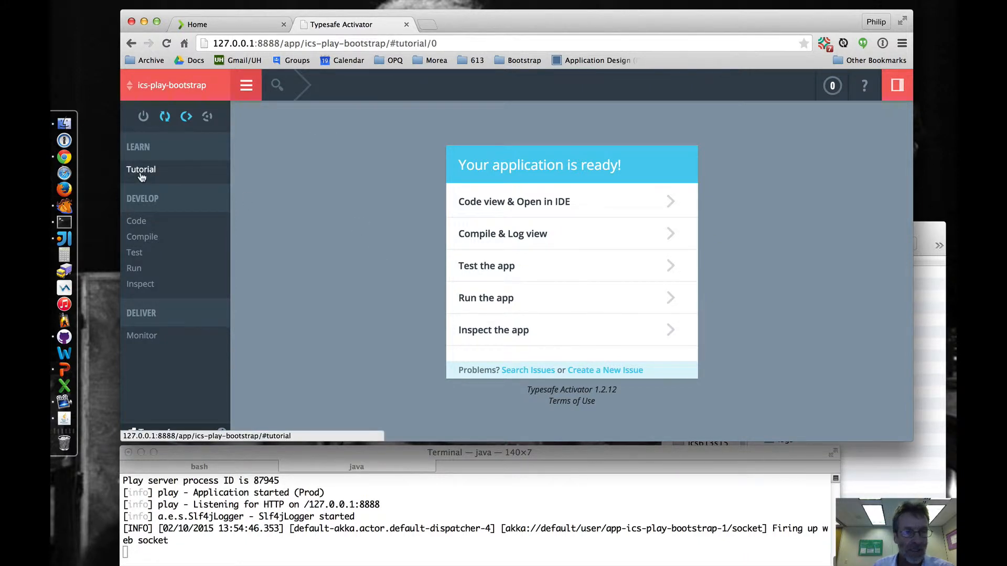
{"action": "left_click", "coordinate": [141, 170]}
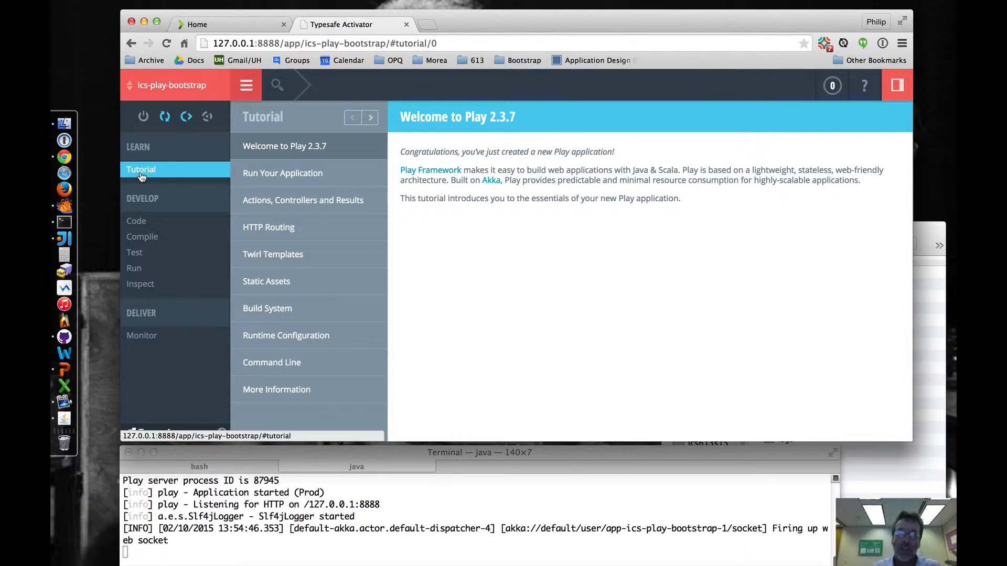
{"action": "mouse_move", "coordinate": [176, 151]}
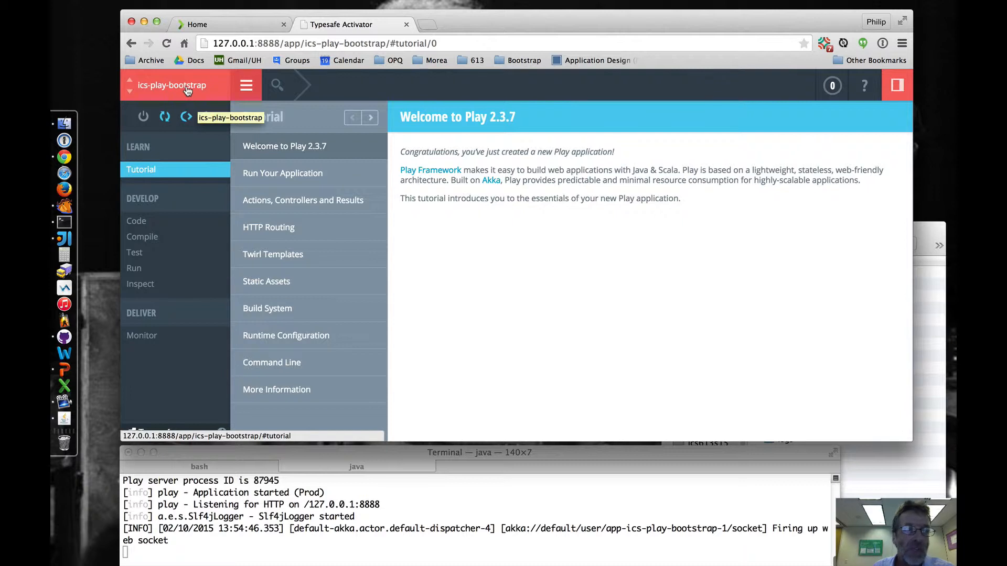
{"action": "mouse_move", "coordinate": [195, 90]}
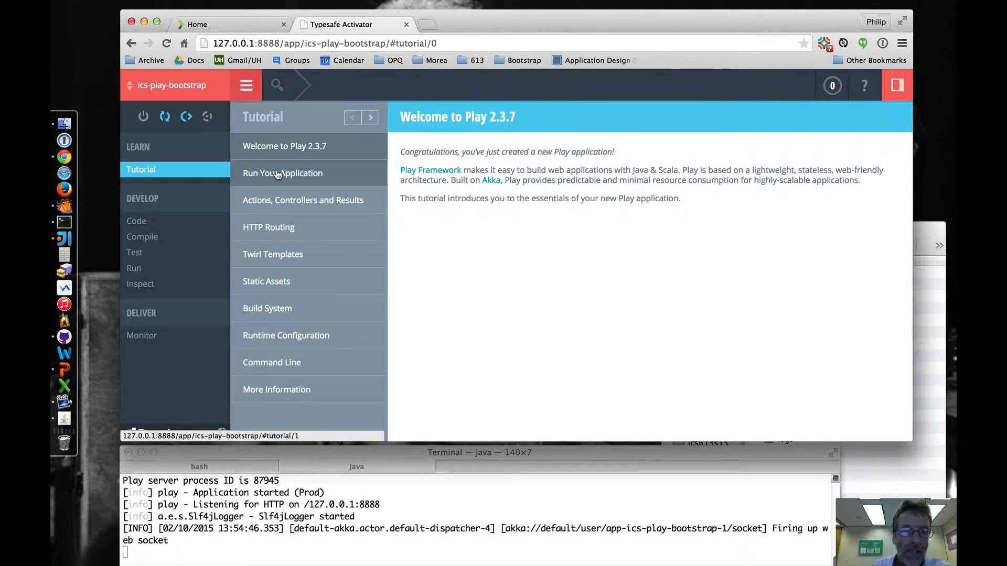
Step: Follow the Run Your Application step to the Run page reporting the app already running
{"action": "left_click", "coordinate": [282, 173]}
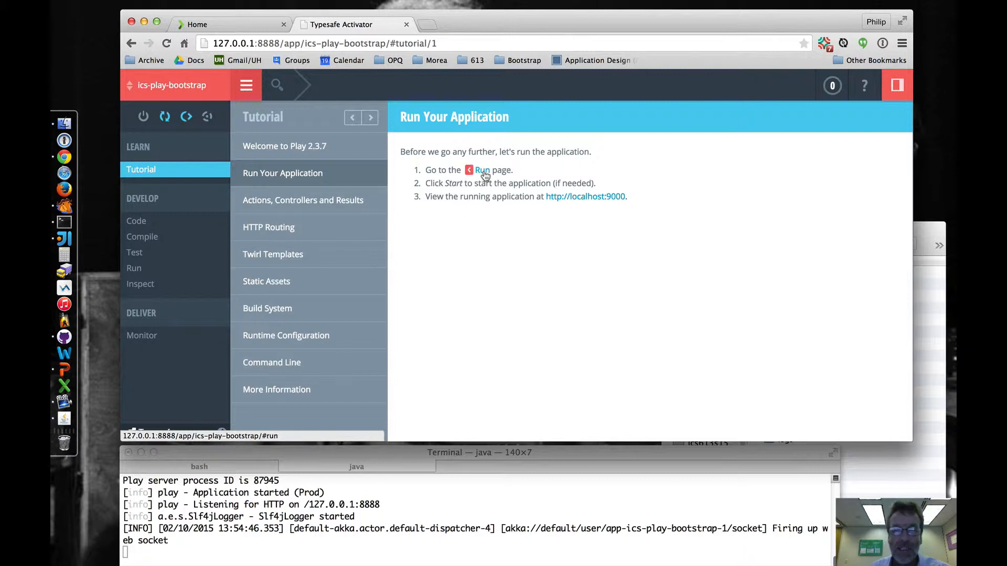
{"action": "left_click", "coordinate": [482, 170]}
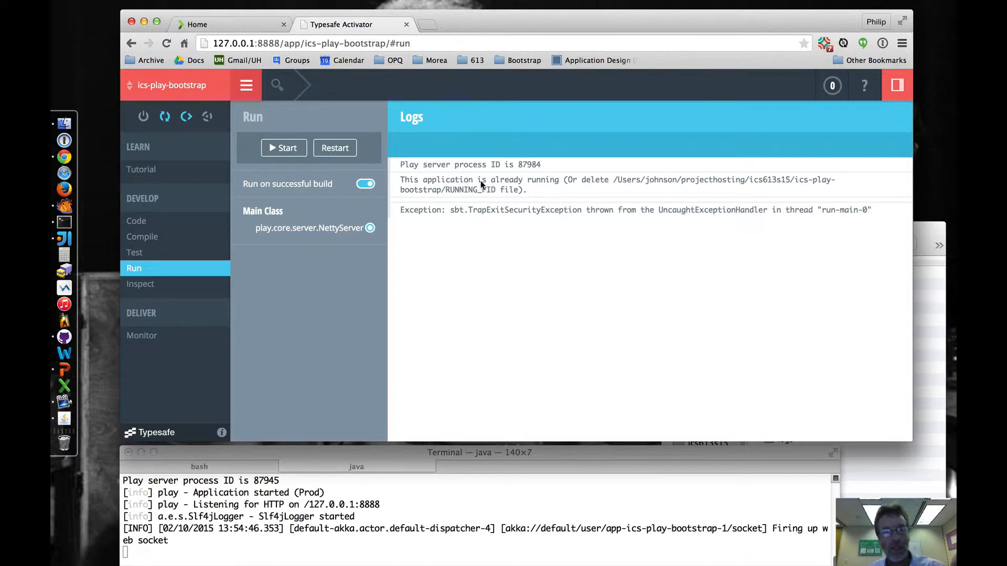
{"action": "mouse_move", "coordinate": [539, 187]}
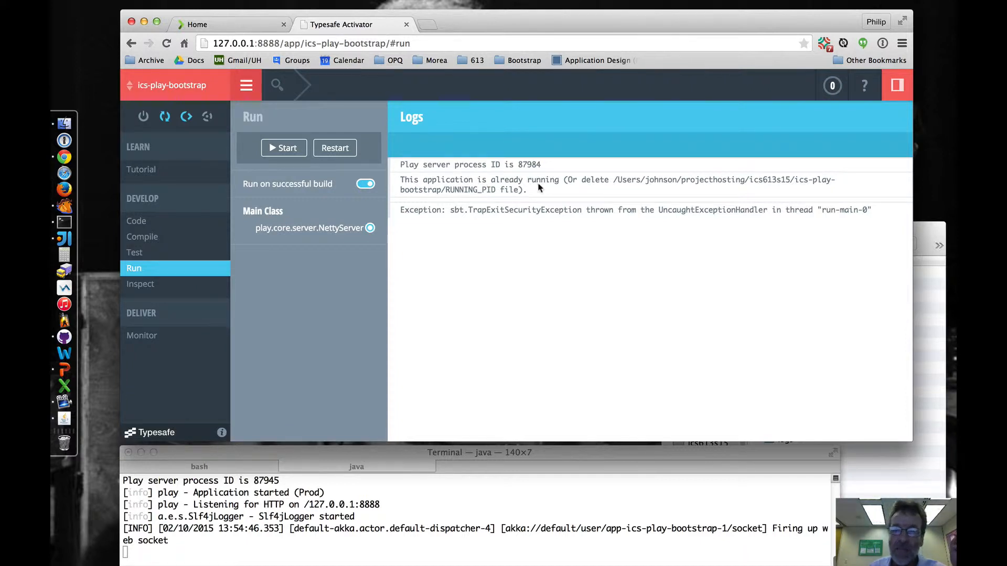
{"action": "mouse_move", "coordinate": [757, 201]}
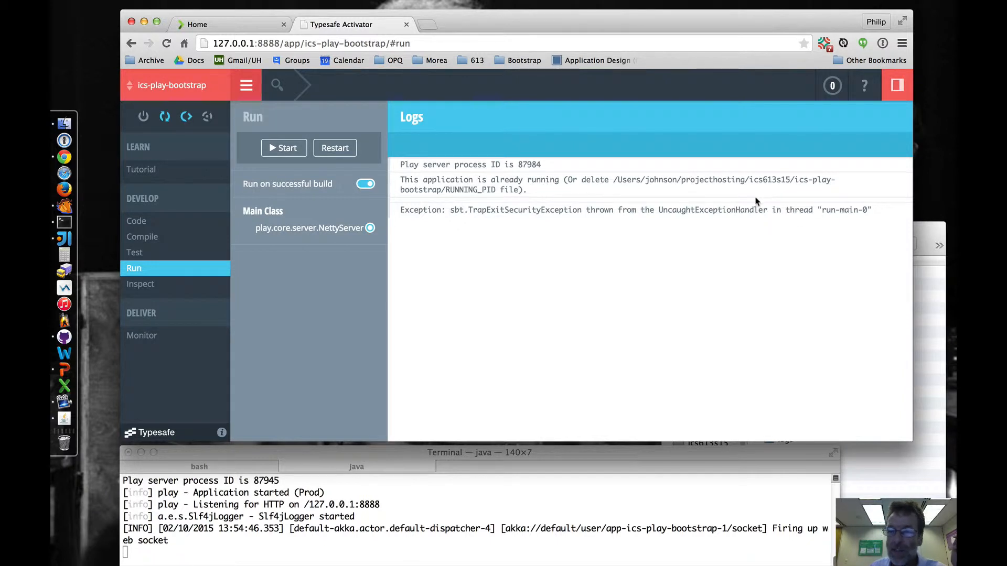
{"action": "mouse_move", "coordinate": [471, 192]}
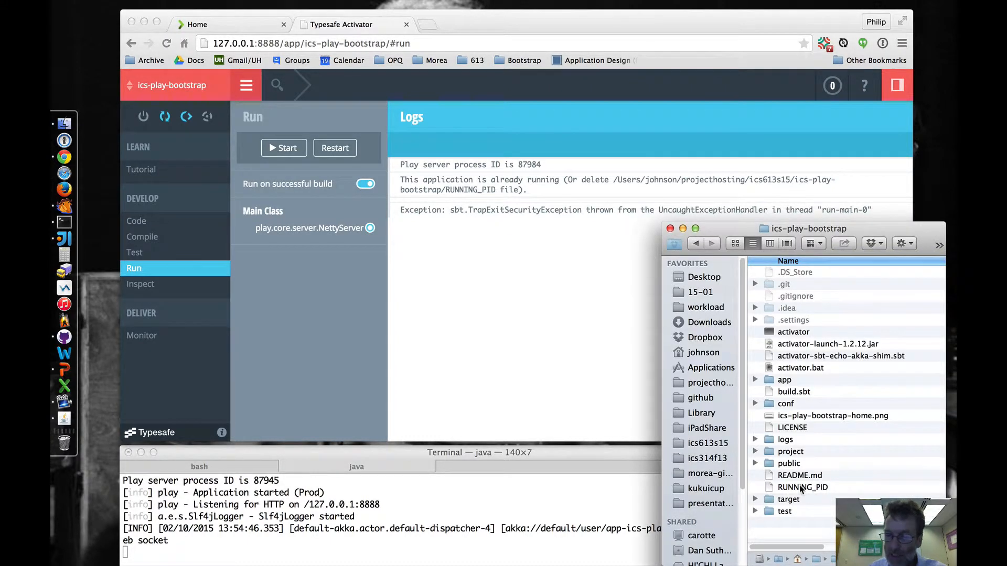
Step: Bring up the Finder context menu for RUNNING_PID to move it to the Trash
{"action": "right_click", "coordinate": [801, 487]}
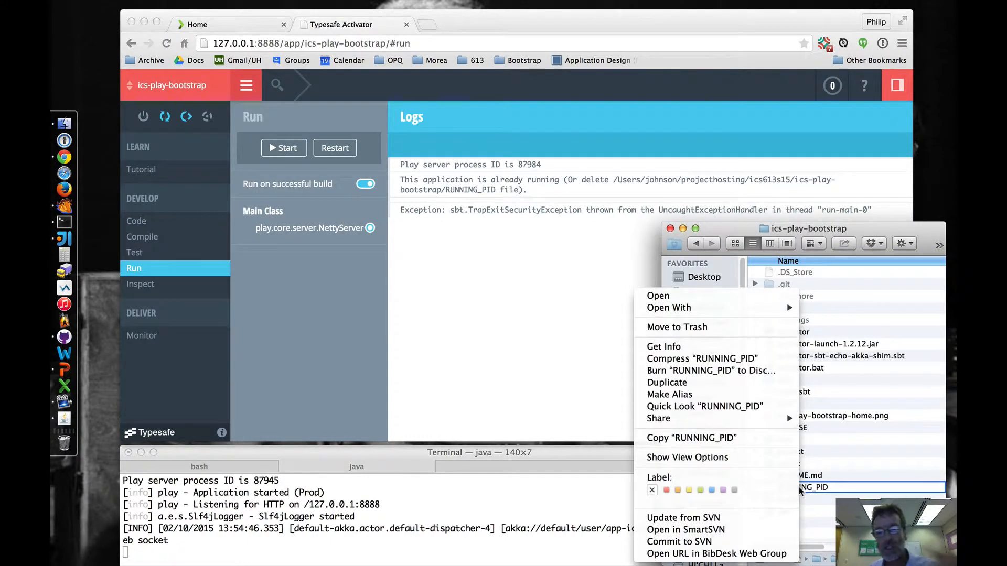
{"action": "mouse_move", "coordinate": [692, 328]}
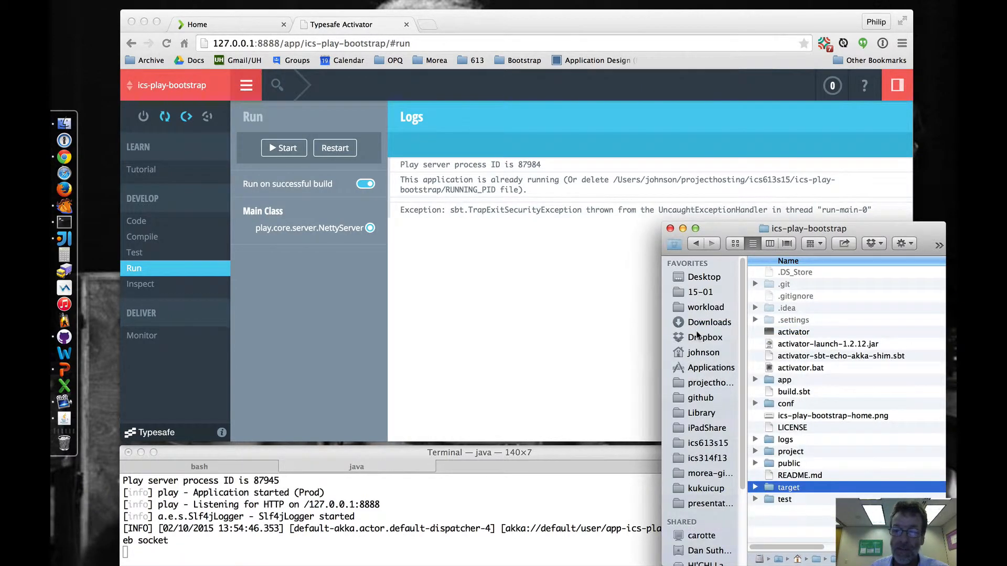
{"action": "mouse_move", "coordinate": [530, 335]}
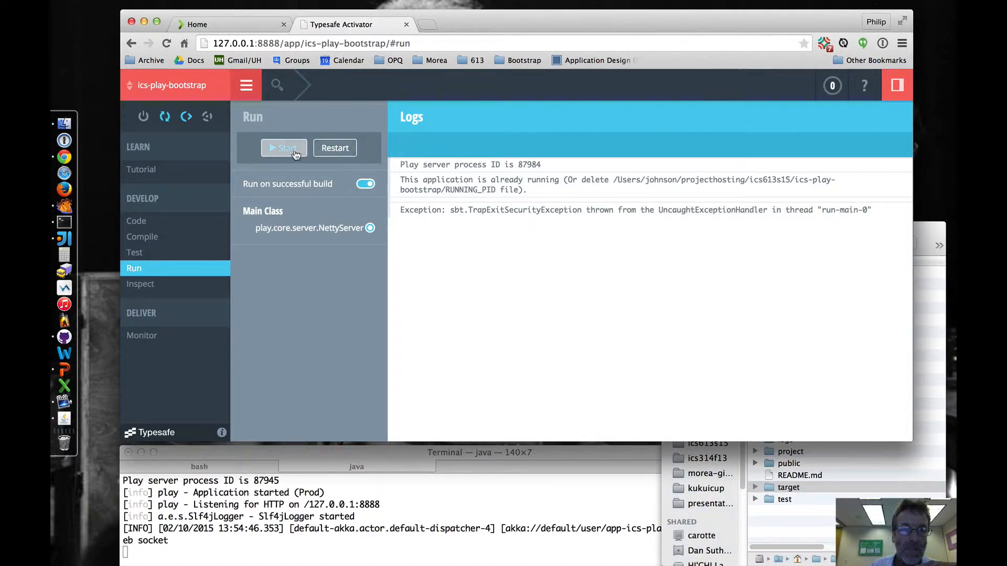
Step: Start the app, view its home page at localhost:9000, and return to the run logs
{"action": "left_click", "coordinate": [283, 147]}
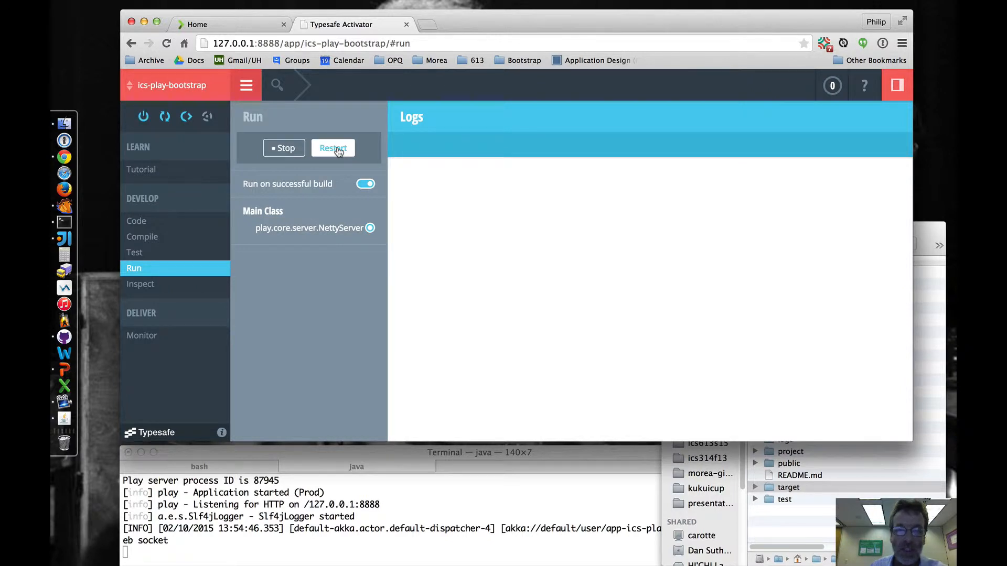
{"action": "left_click", "coordinate": [333, 148]}
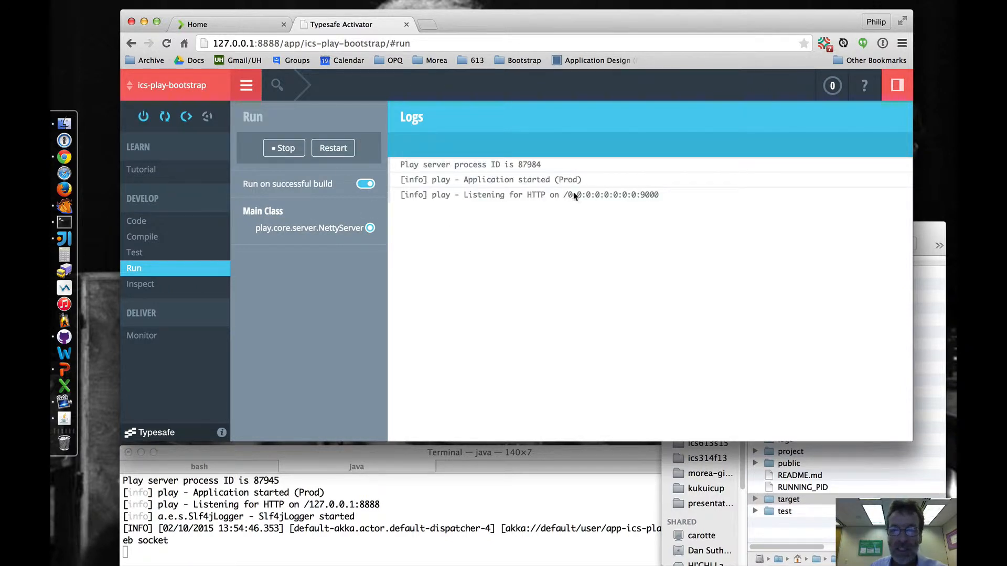
{"action": "mouse_move", "coordinate": [430, 27]}
{"action": "type", "text": "localhost:"}
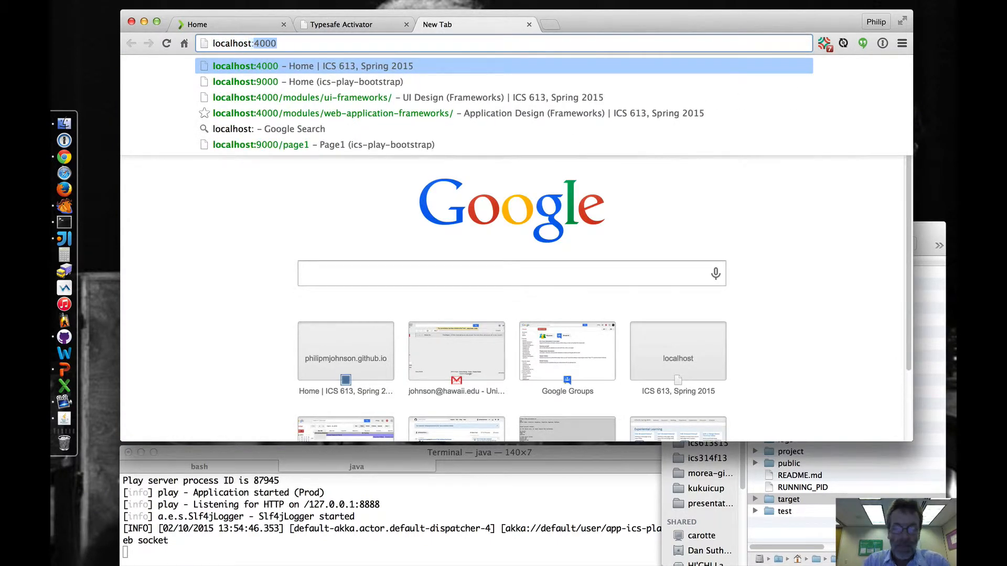
{"action": "left_click", "coordinate": [246, 82]}
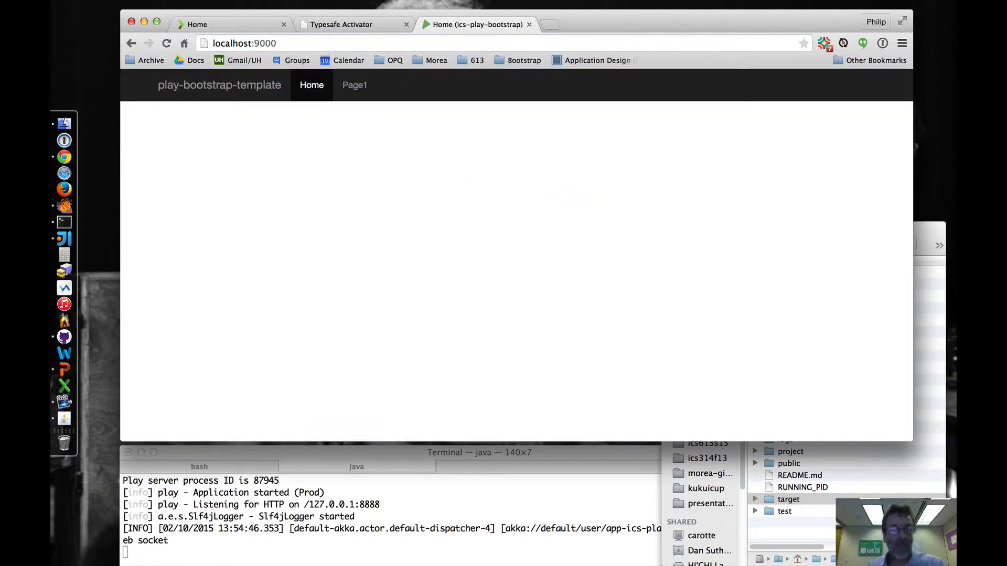
{"action": "left_click", "coordinate": [339, 24]}
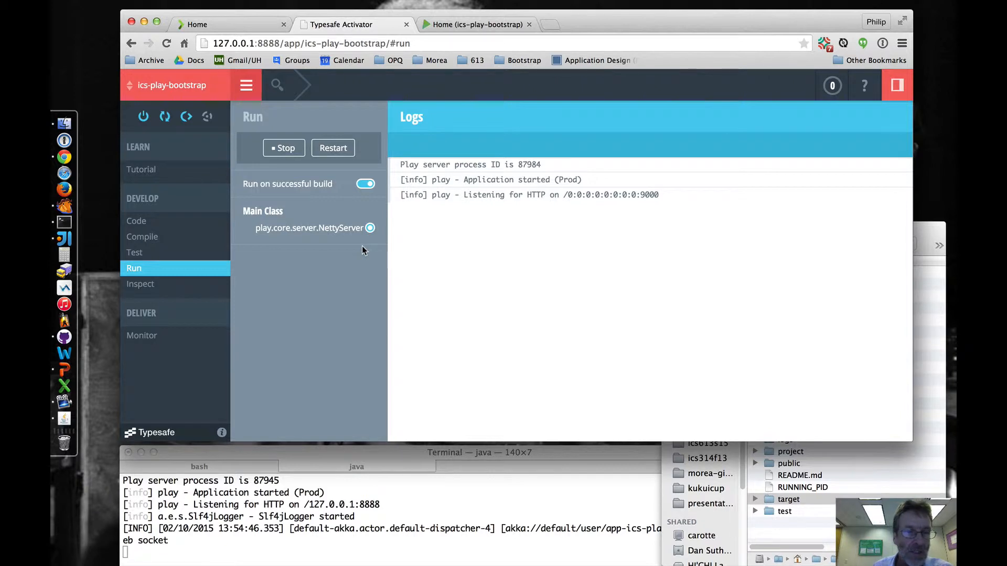
{"action": "mouse_move", "coordinate": [149, 173]}
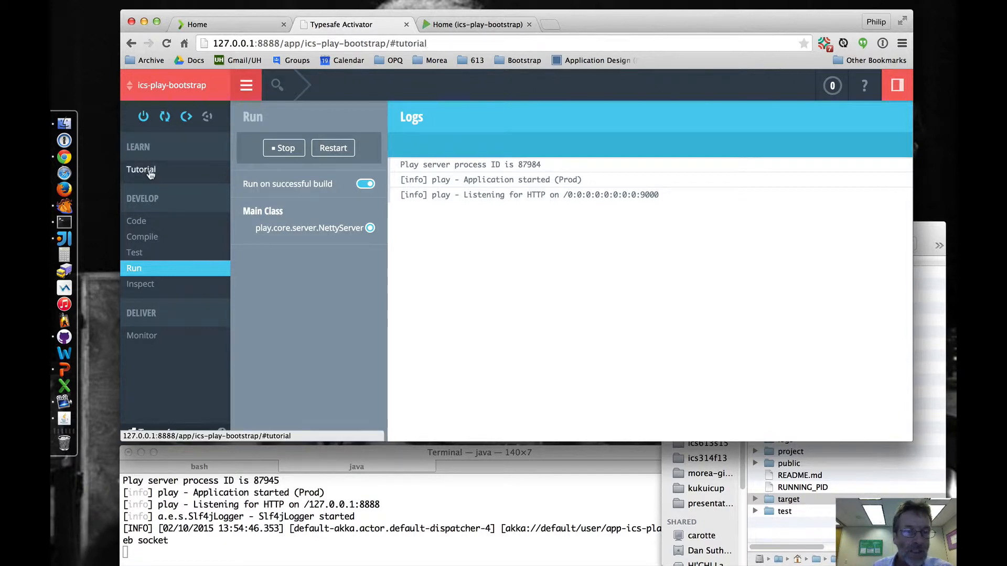
Step: Show the tutorial's Actions, Controllers and Results page from the topic list
{"action": "left_click", "coordinate": [141, 170]}
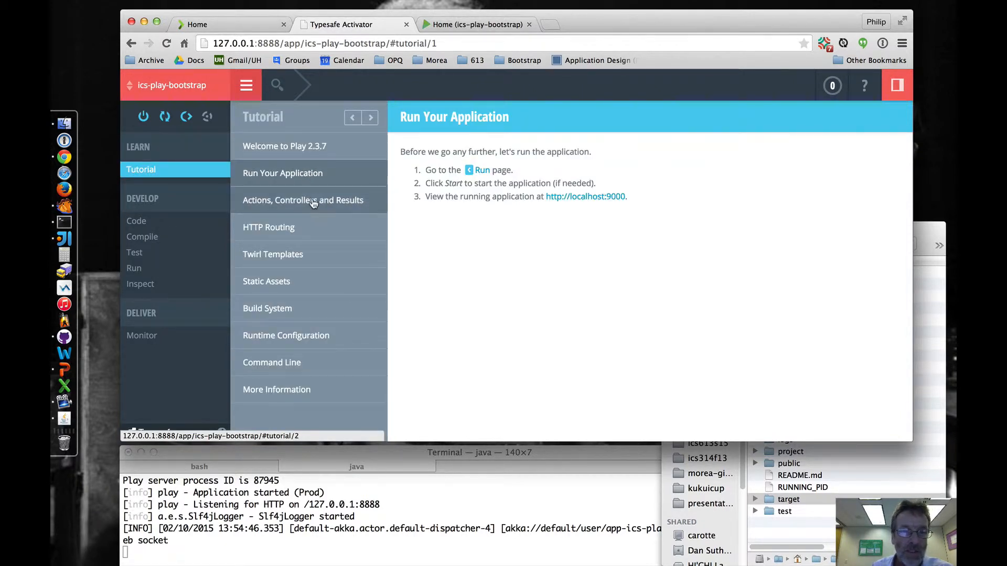
{"action": "left_click", "coordinate": [311, 200]}
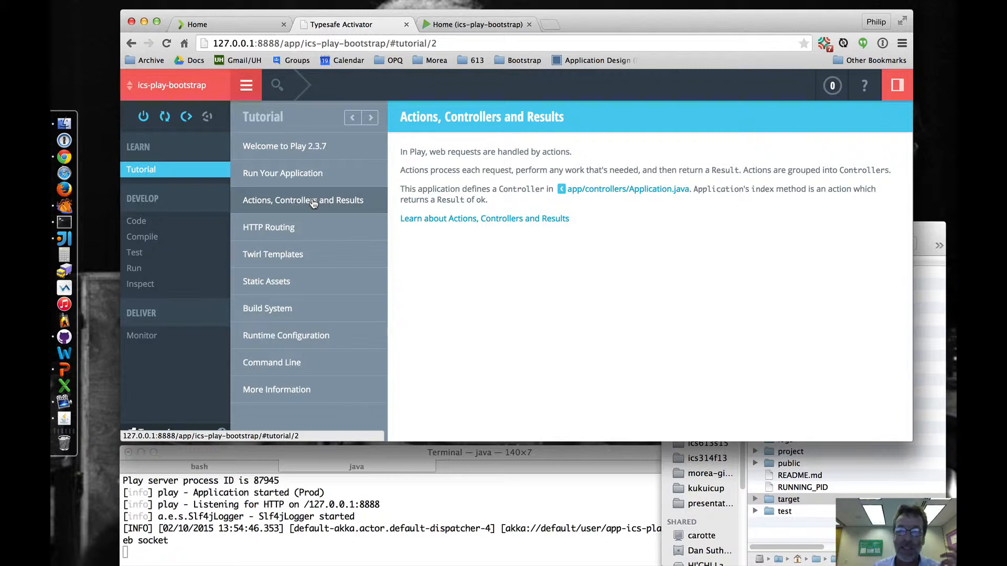
{"action": "mouse_move", "coordinate": [522, 156]}
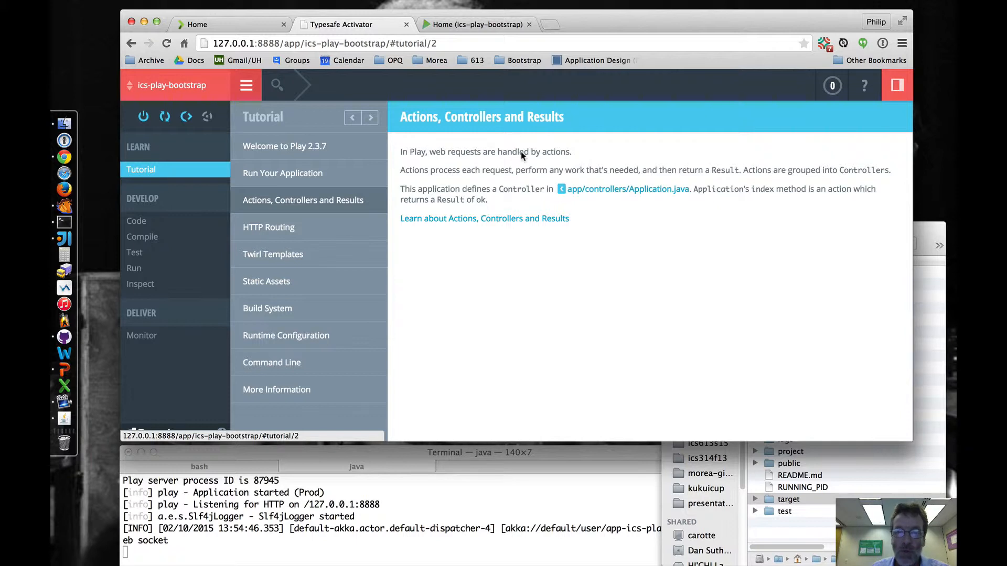
{"action": "mouse_move", "coordinate": [523, 182]}
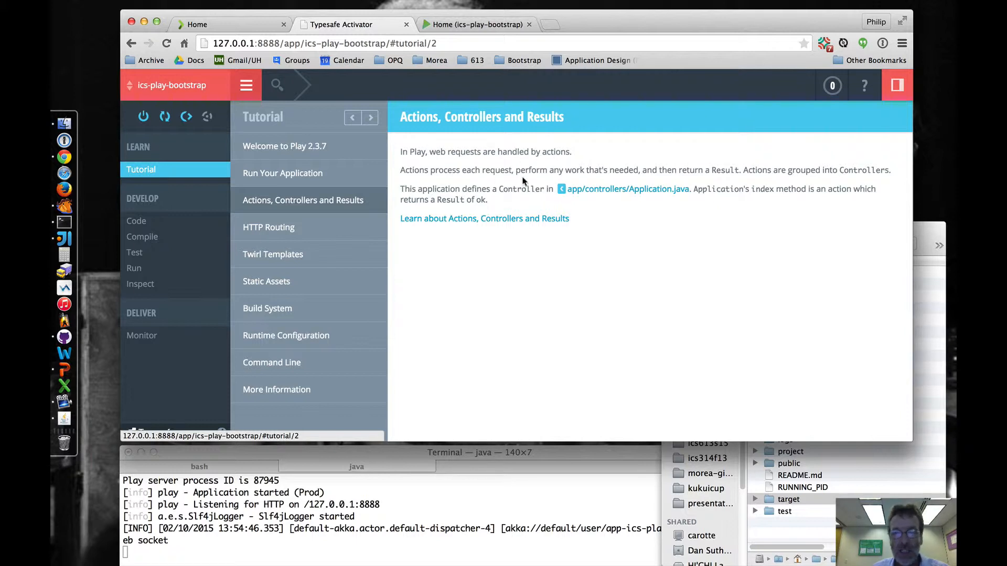
{"action": "mouse_move", "coordinate": [639, 174]}
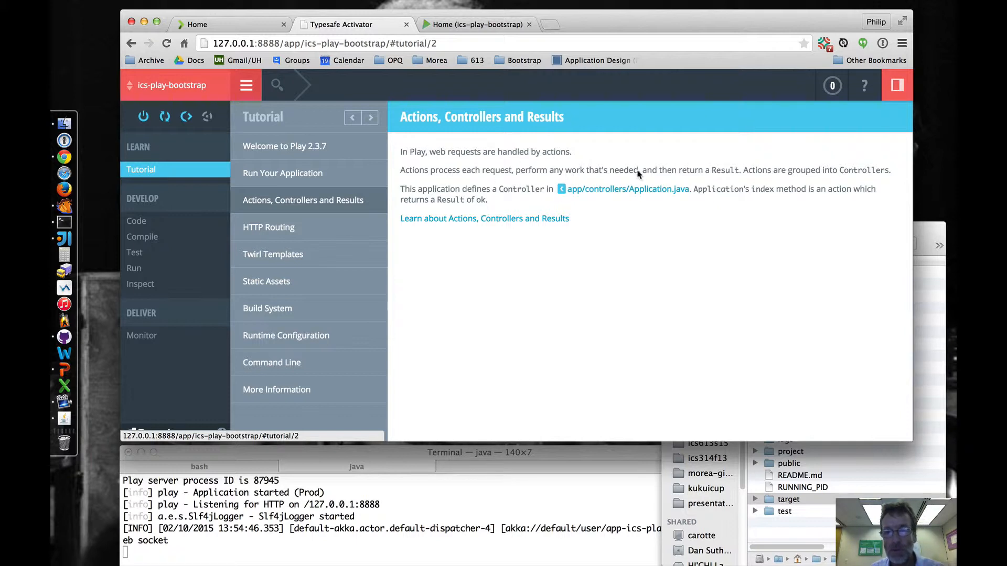
{"action": "mouse_move", "coordinate": [499, 200]}
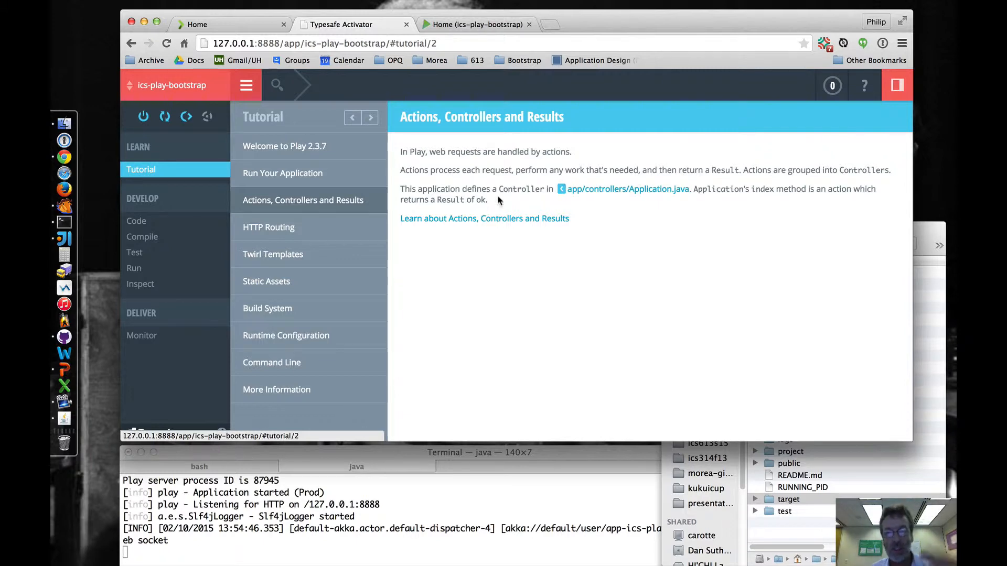
Step: View app/controllers/Application.java in the code browser with its index and page1 actions
{"action": "left_click", "coordinate": [627, 189]}
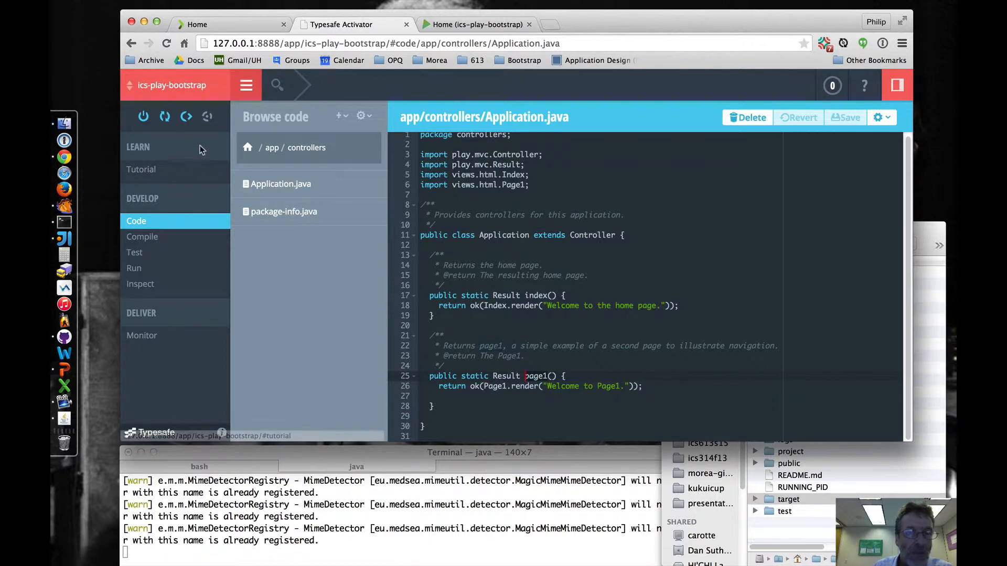
{"action": "mouse_move", "coordinate": [141, 178]}
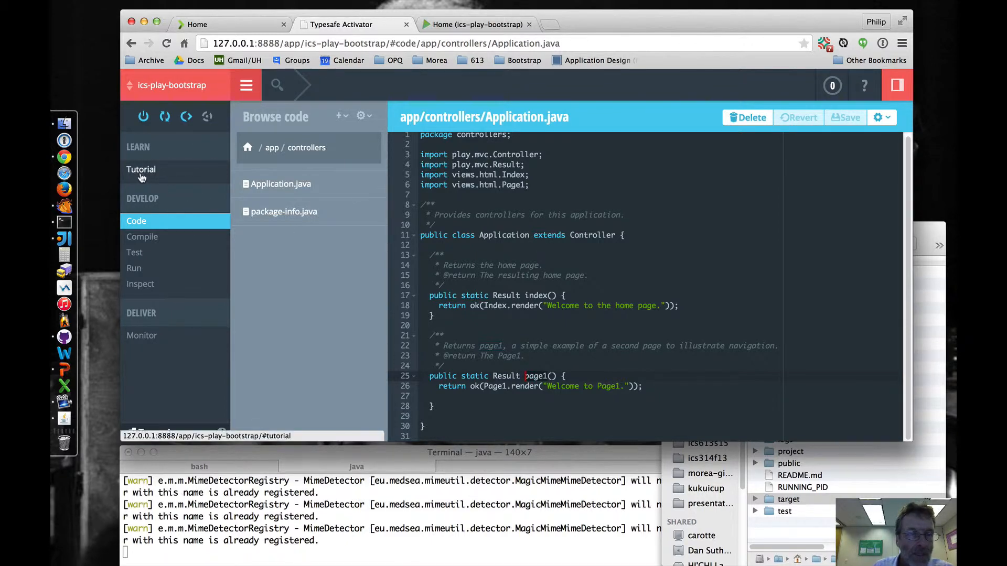
Step: Read the Play docs on Actions, Controllers and Results in a new tab, then move to HTTP Routing
{"action": "left_click", "coordinate": [140, 170]}
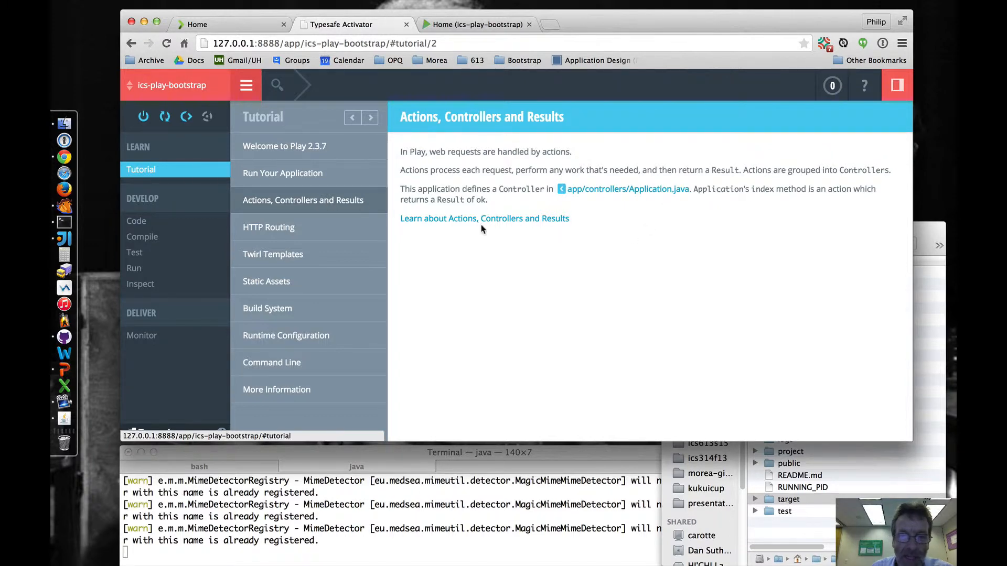
{"action": "left_click", "coordinate": [484, 218]}
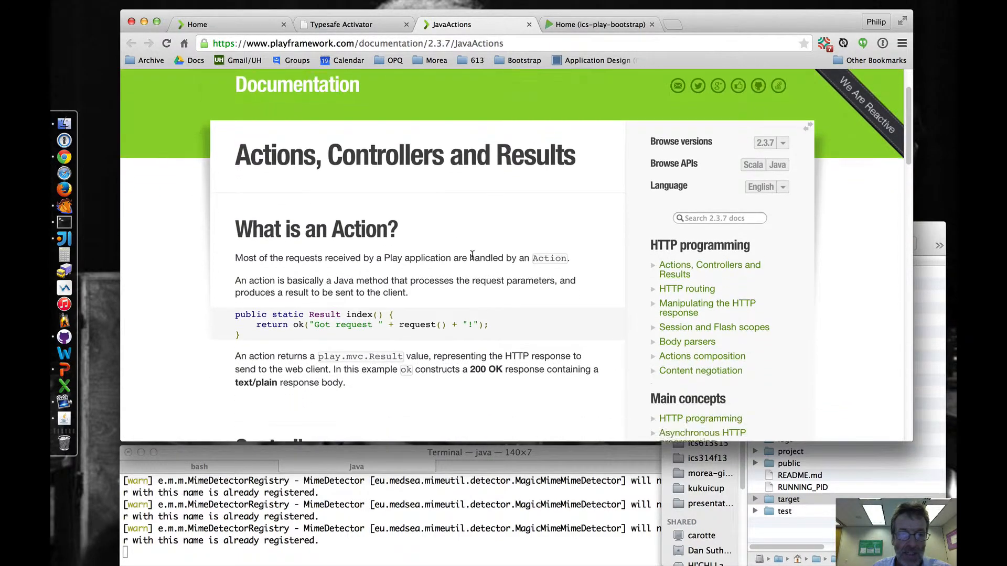
{"action": "scroll", "scroll_direction": "down", "scroll_amount": 3}
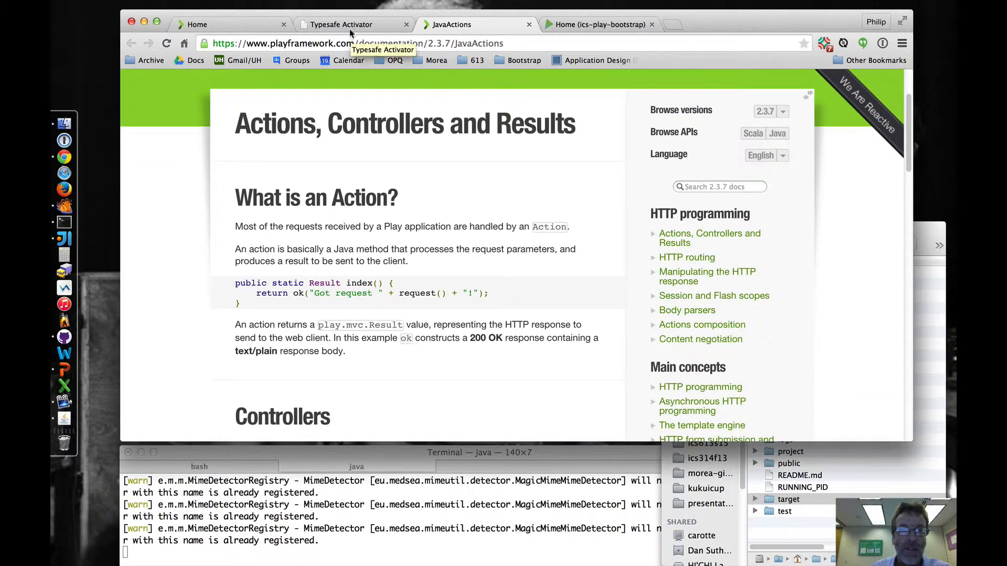
{"action": "left_click", "coordinate": [339, 25]}
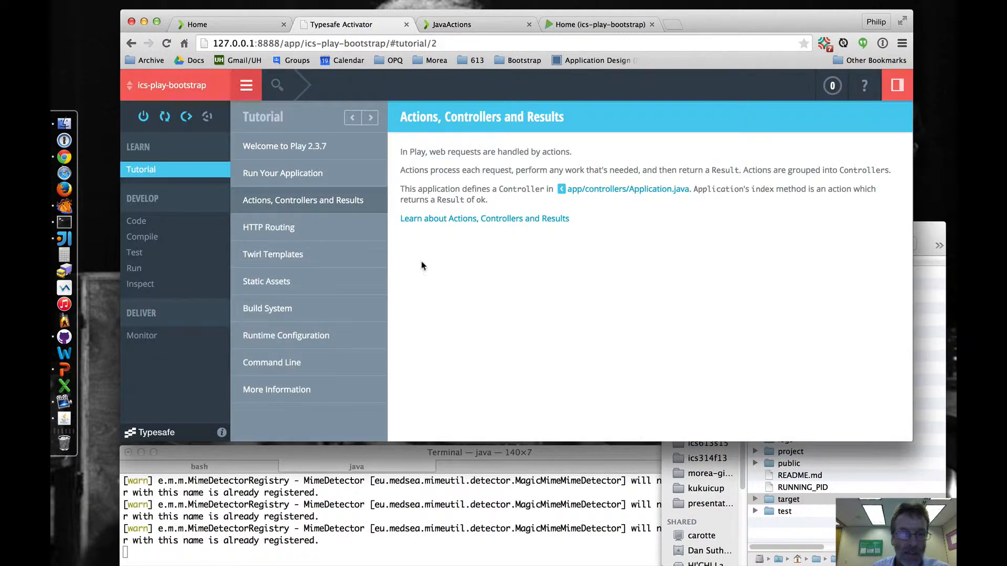
{"action": "left_click", "coordinate": [269, 226]}
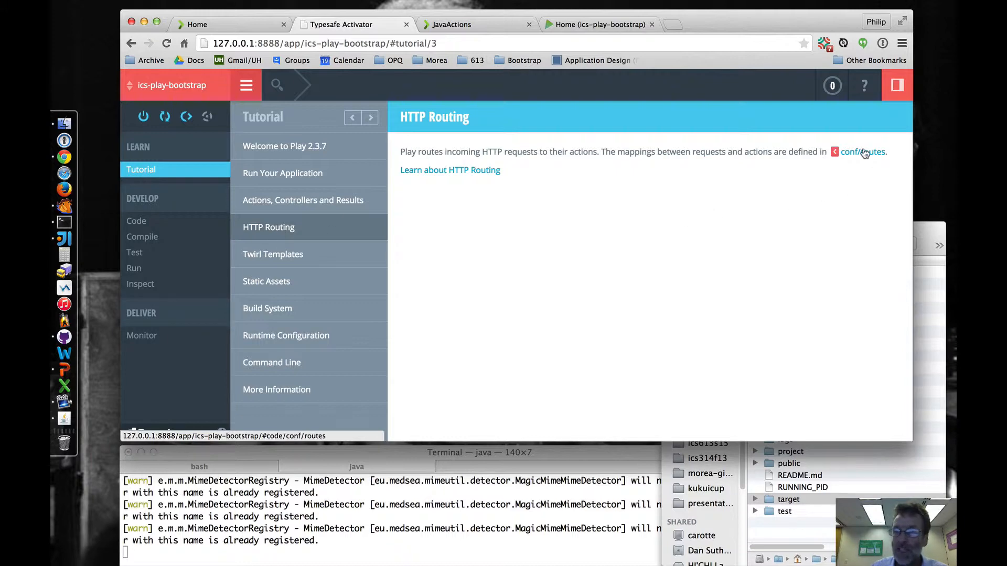
Step: View conf/routes in the code browser, mapping / and /page1 to Application actions
{"action": "left_click", "coordinate": [862, 151]}
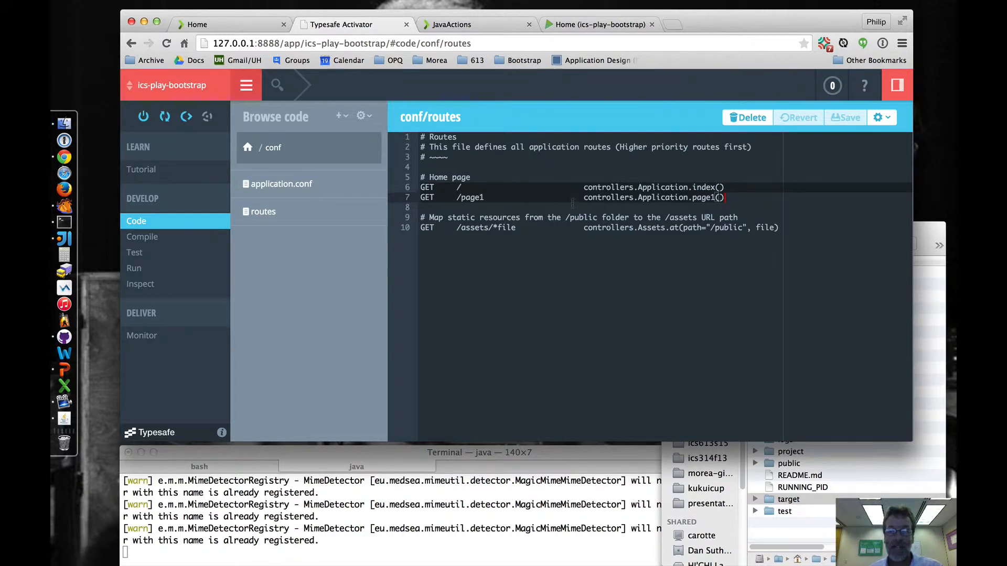
{"action": "mouse_move", "coordinate": [519, 190]}
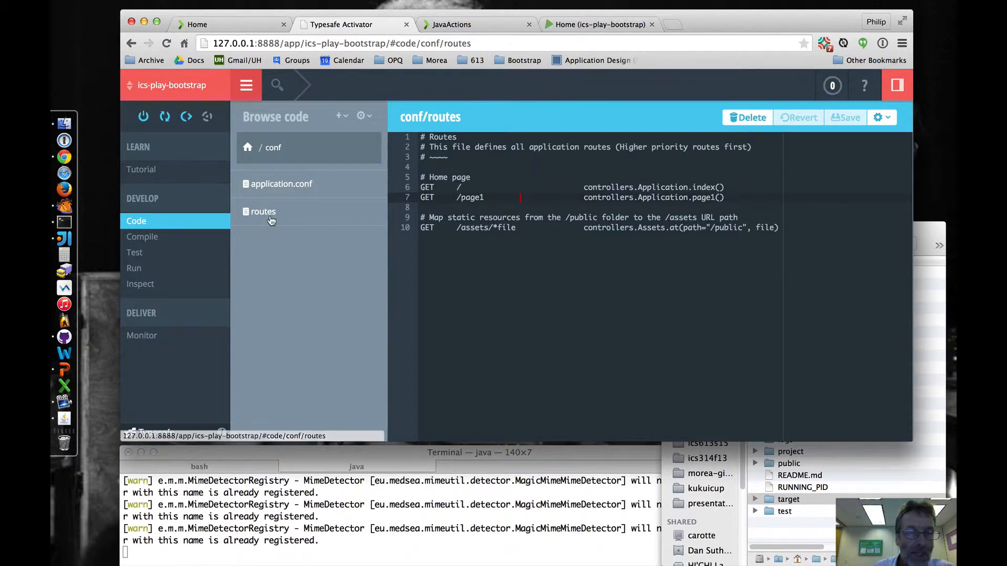
Step: Read through the Play HTTP routing guide, then return to the HTTP Routing tutorial step
{"action": "left_click", "coordinate": [140, 170]}
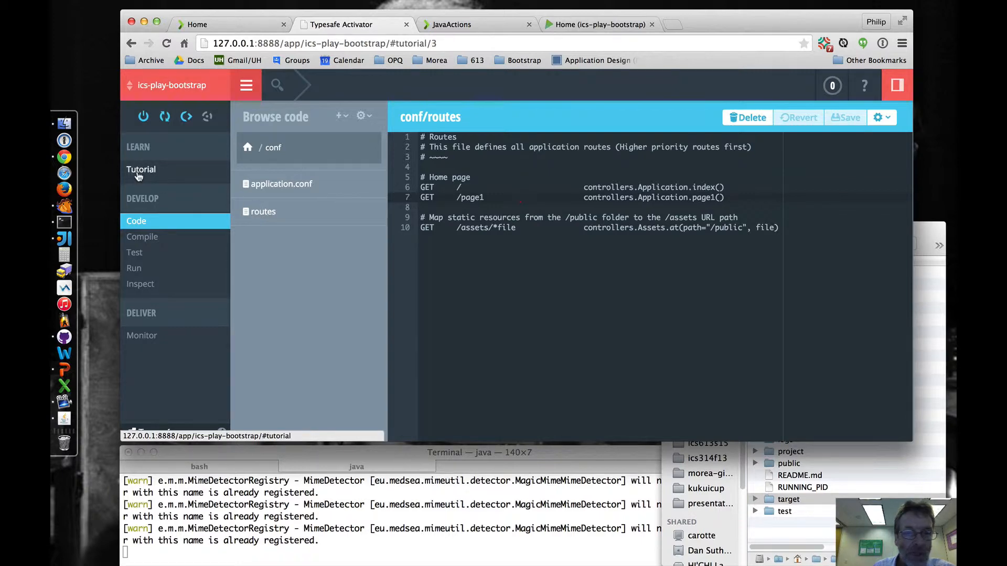
{"action": "left_click", "coordinate": [140, 169]}
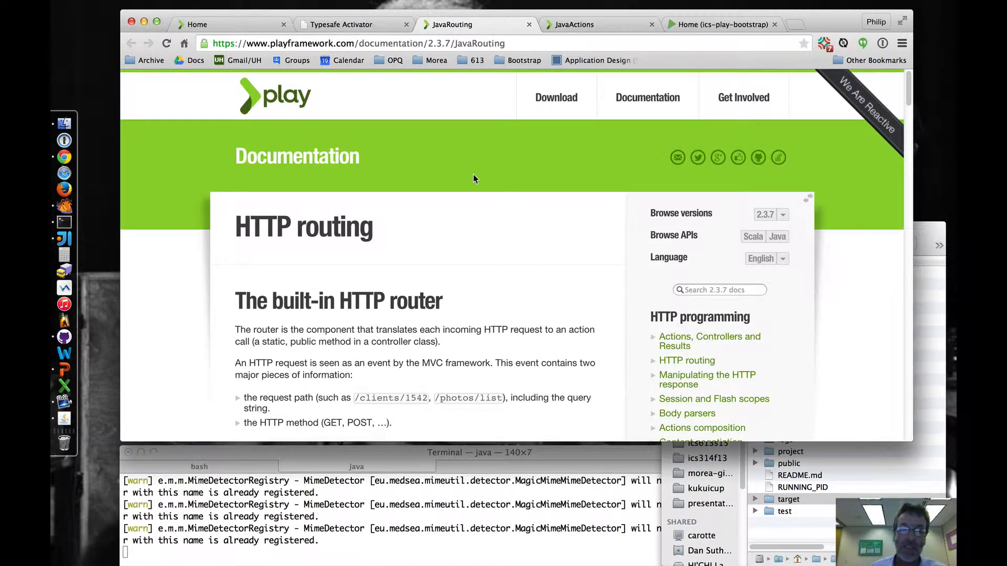
{"action": "scroll", "scroll_direction": "down", "scroll_amount": 3}
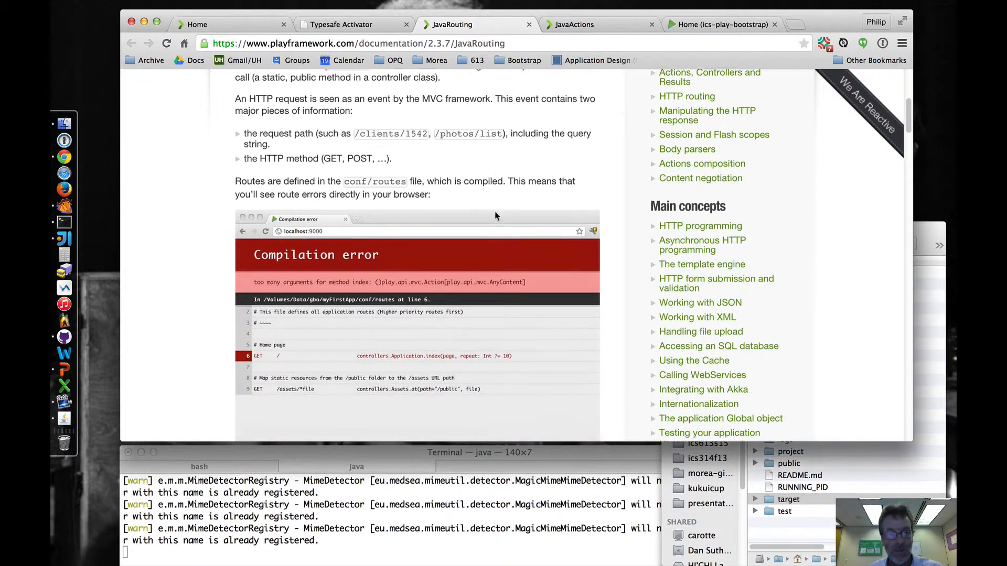
{"action": "scroll", "scroll_direction": "down", "scroll_amount": 3}
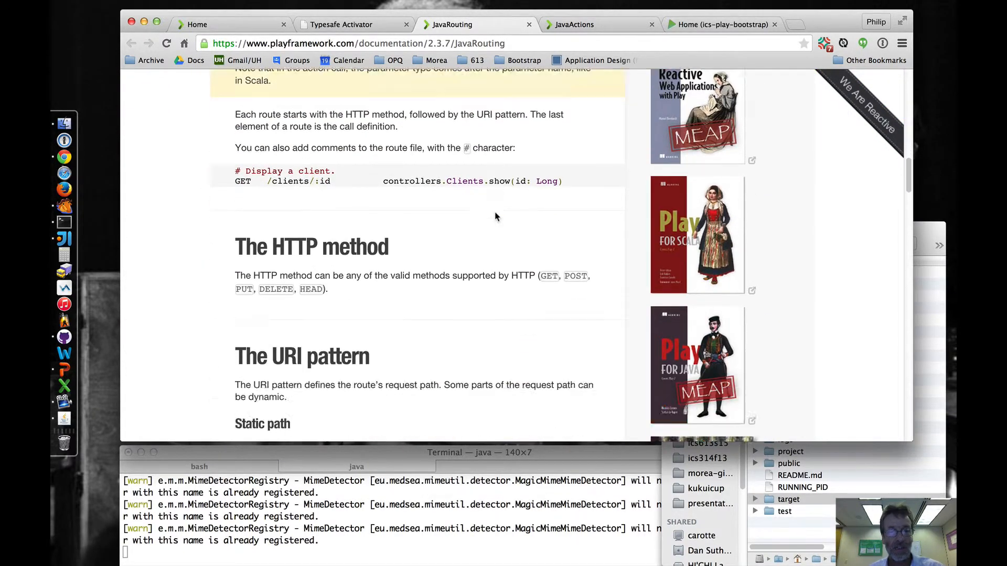
{"action": "scroll", "scroll_direction": "down", "scroll_amount": 3}
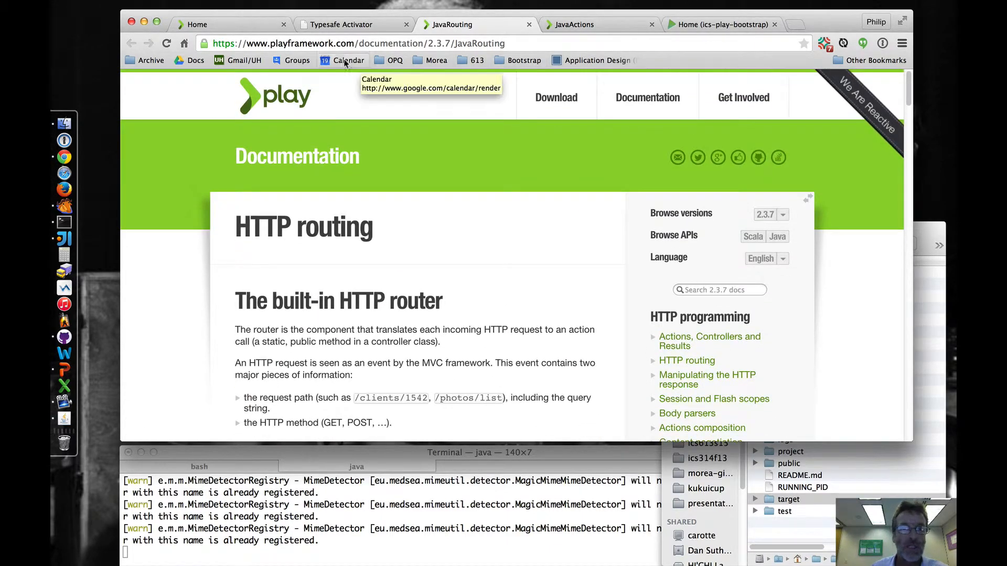
{"action": "left_click", "coordinate": [355, 24]}
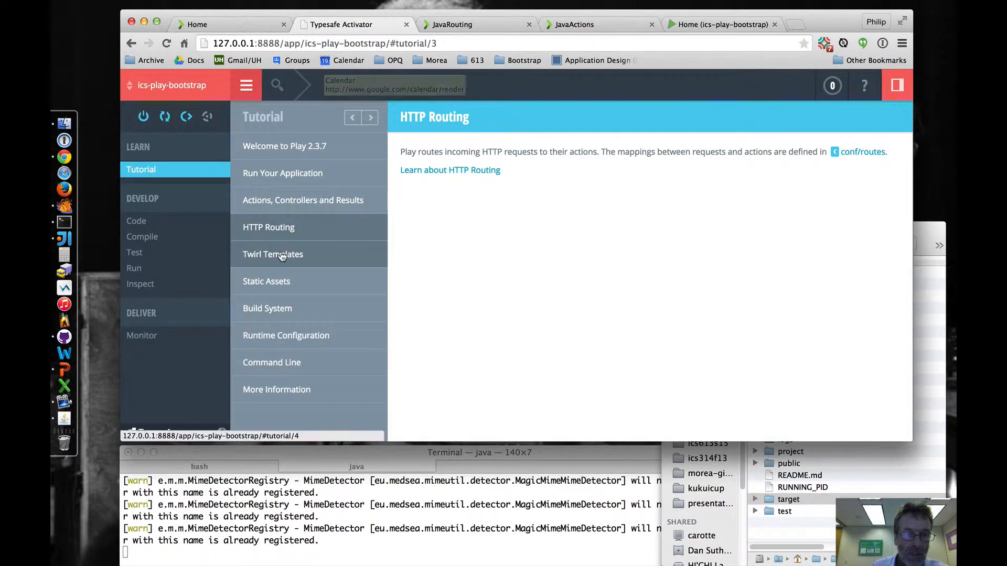
Step: Go to the Twirl Templates page in the tutorial list
{"action": "left_click", "coordinate": [273, 254]}
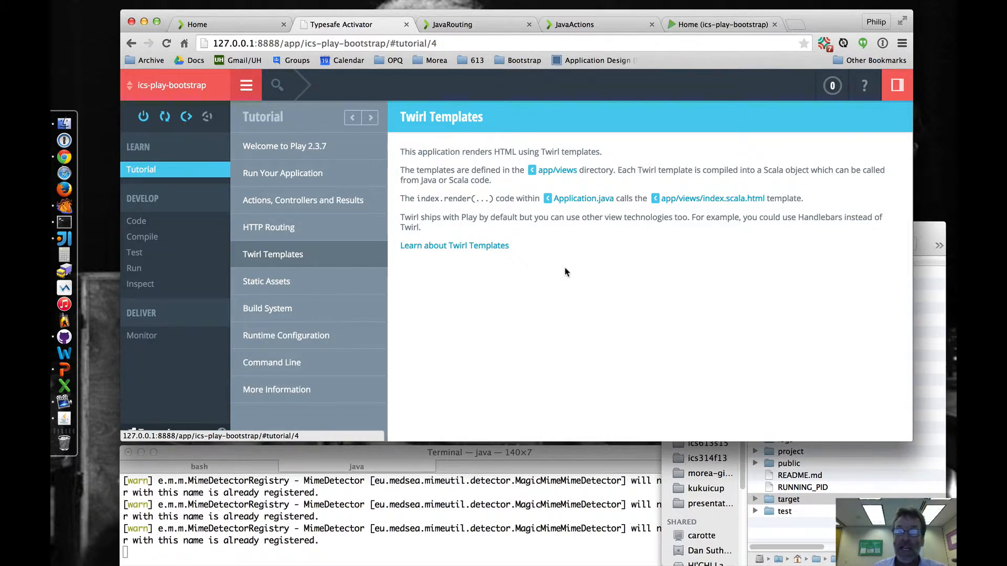
{"action": "mouse_move", "coordinate": [571, 155]}
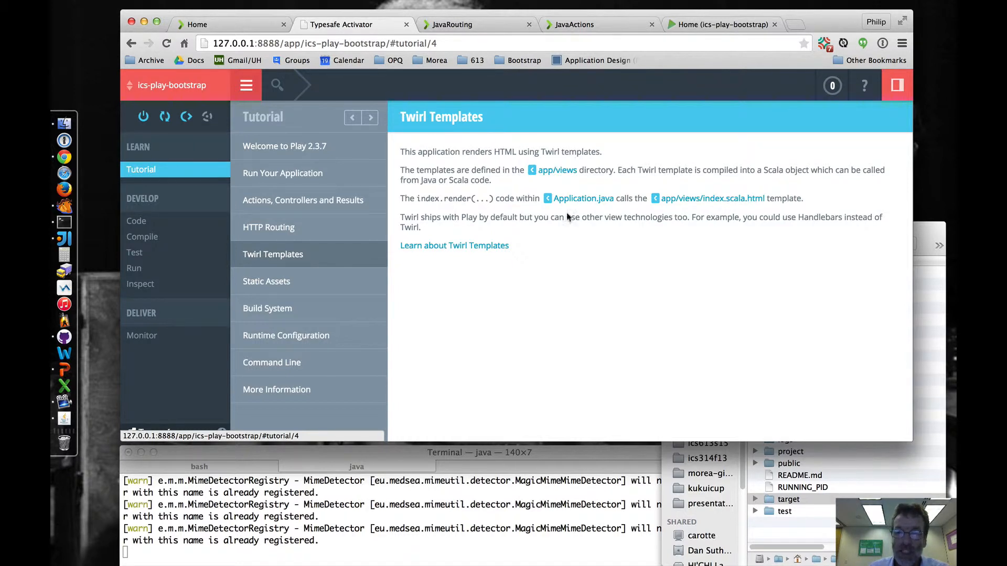
{"action": "mouse_move", "coordinate": [583, 215]}
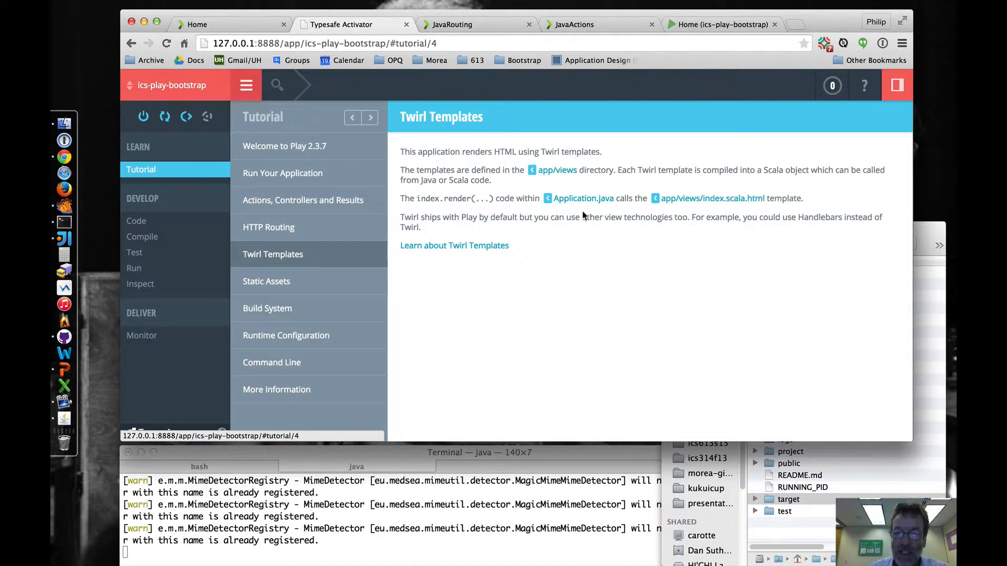
{"action": "mouse_move", "coordinate": [587, 203]}
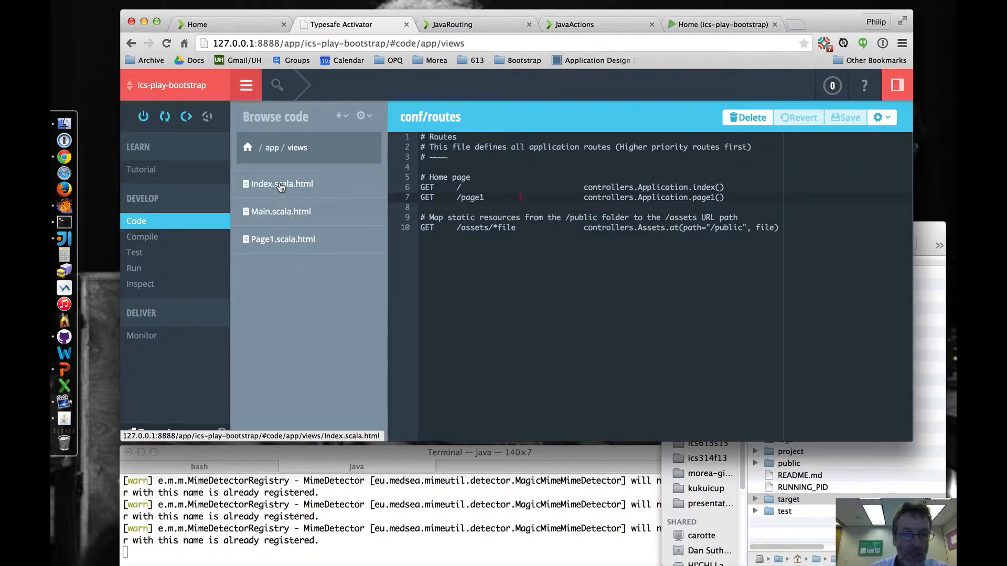
Step: View the Index, Main and Page1 .scala.html templates, then return to the Twirl Templates tutorial step
{"action": "left_click", "coordinate": [282, 183]}
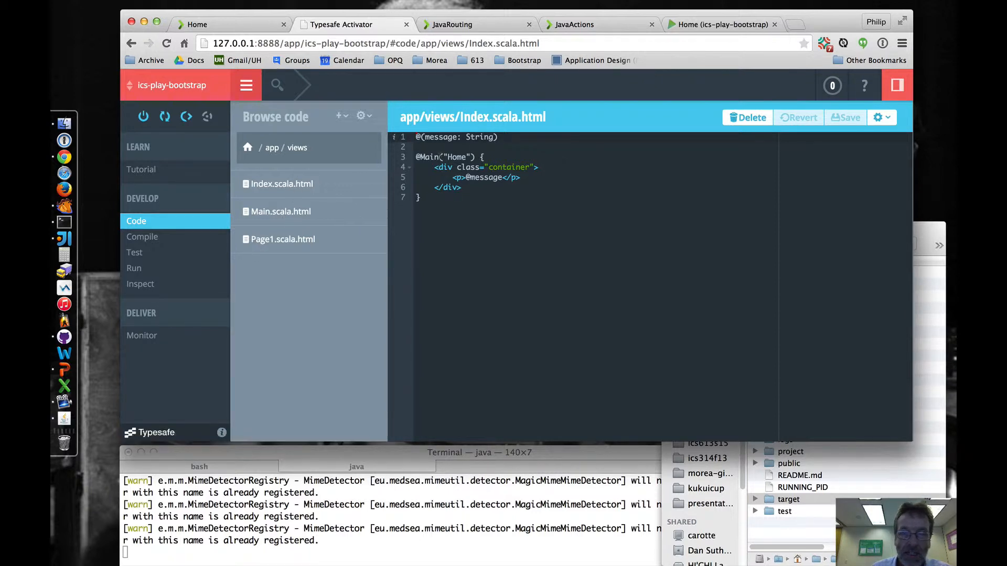
{"action": "left_click", "coordinate": [281, 212]}
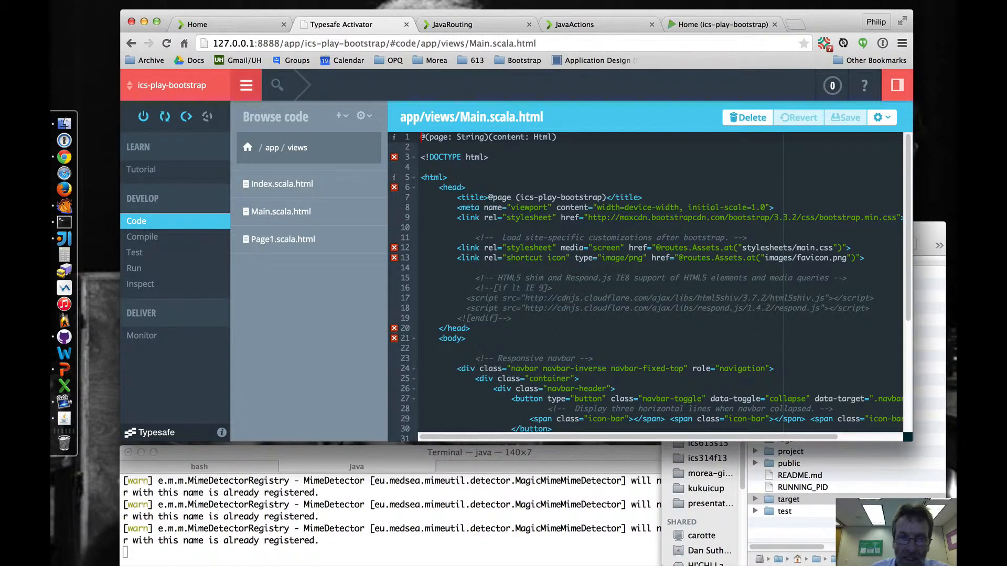
{"action": "mouse_move", "coordinate": [394, 187]}
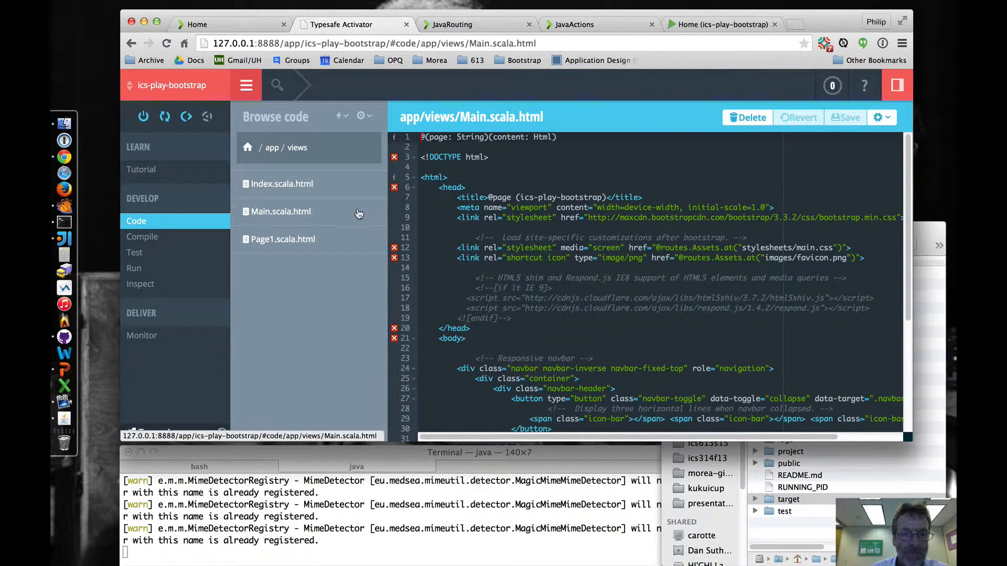
{"action": "left_click", "coordinate": [283, 240]}
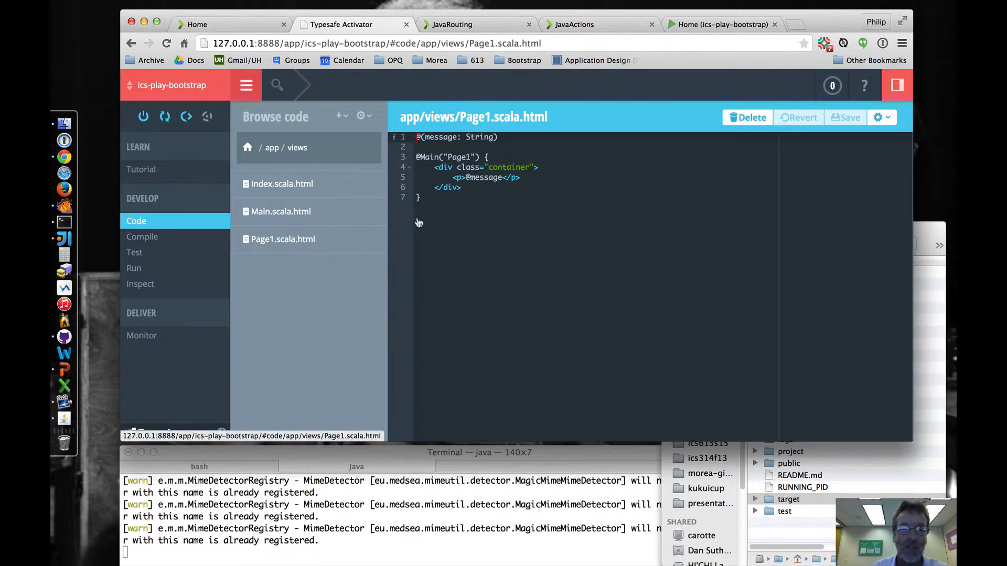
{"action": "left_click", "coordinate": [141, 170]}
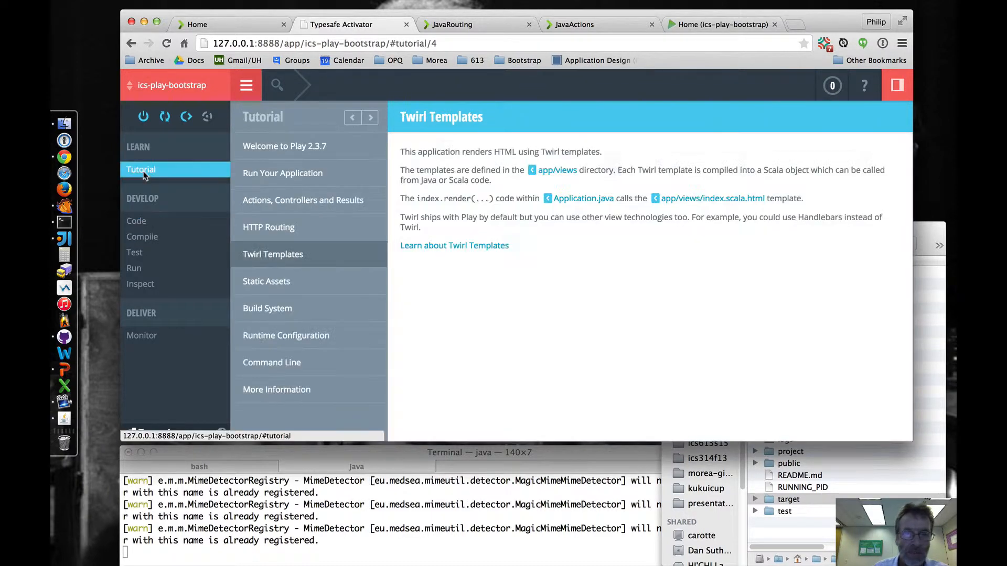
{"action": "mouse_move", "coordinate": [479, 250]}
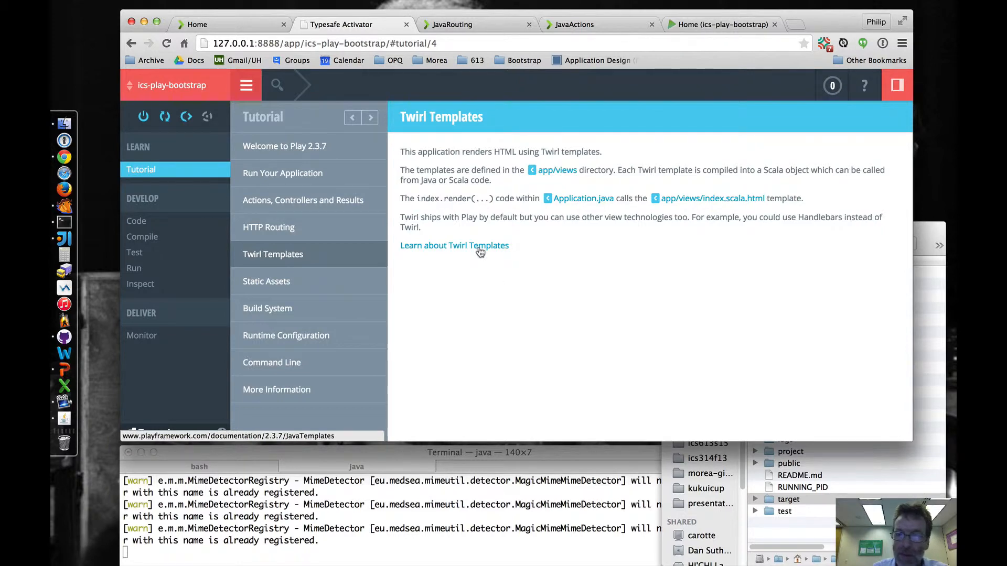
Step: Read the Play JavaTemplates documentation via 'Learn about Twirl Templates', then switch back to the Activator tab
{"action": "left_click", "coordinate": [478, 245]}
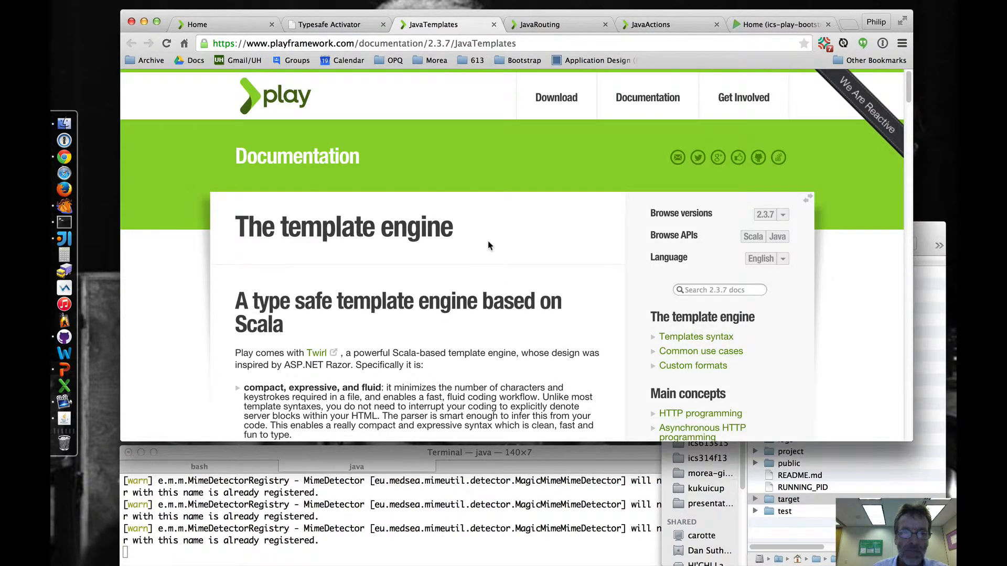
{"action": "scroll", "scroll_direction": "down", "scroll_amount": 3}
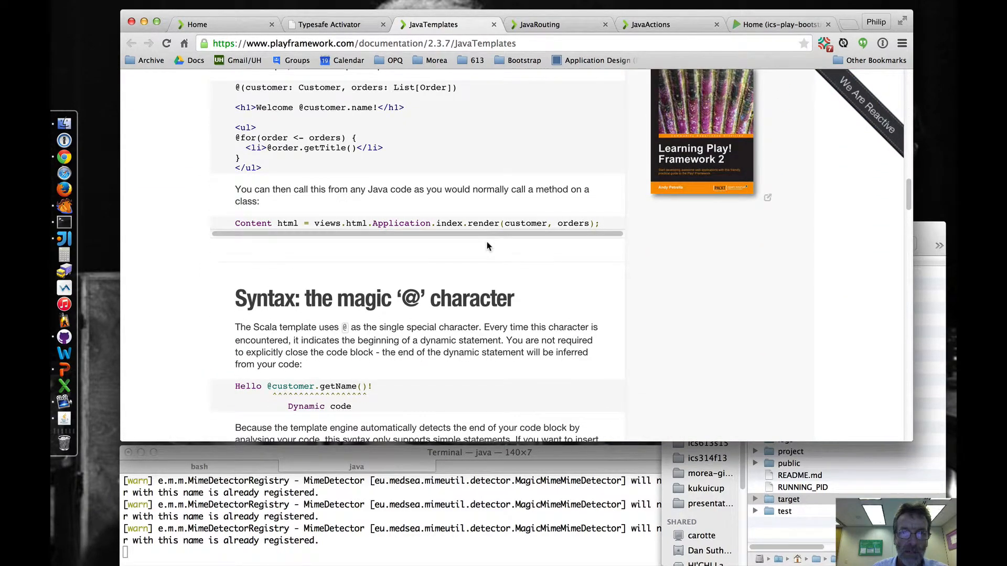
{"action": "scroll", "scroll_direction": "up", "scroll_amount": 3}
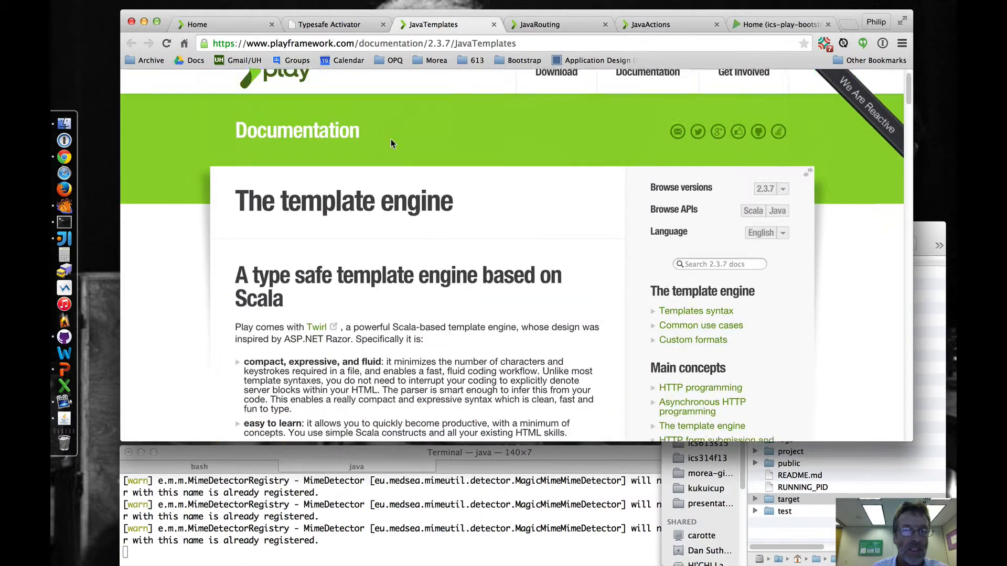
{"action": "left_click", "coordinate": [325, 25]}
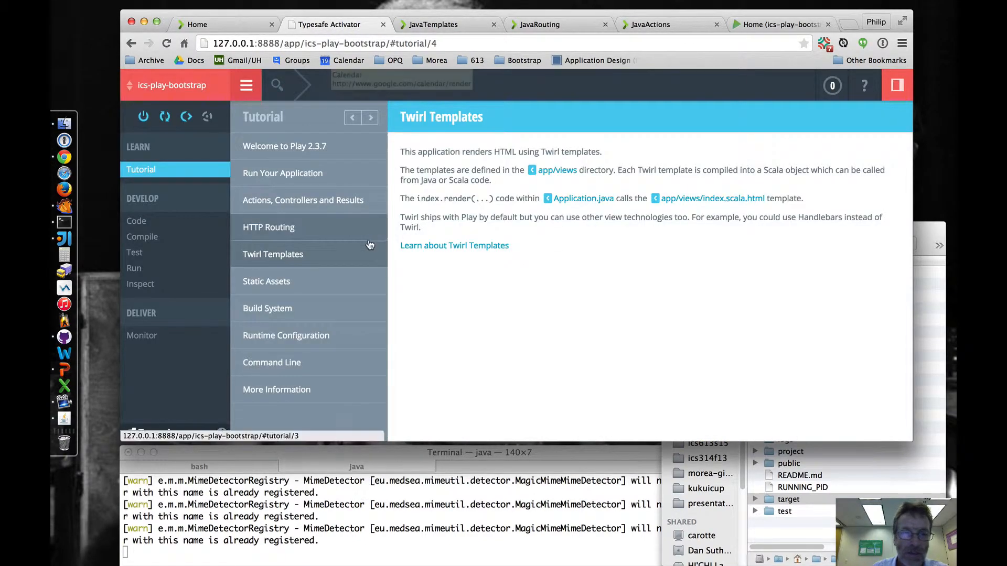
{"action": "left_click", "coordinate": [137, 220]}
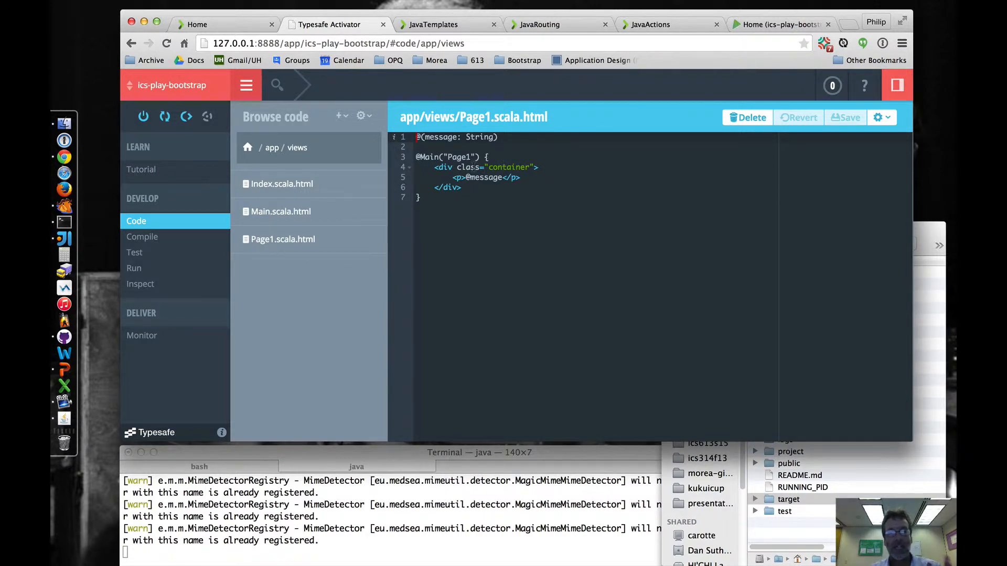
{"action": "mouse_move", "coordinate": [457, 117]}
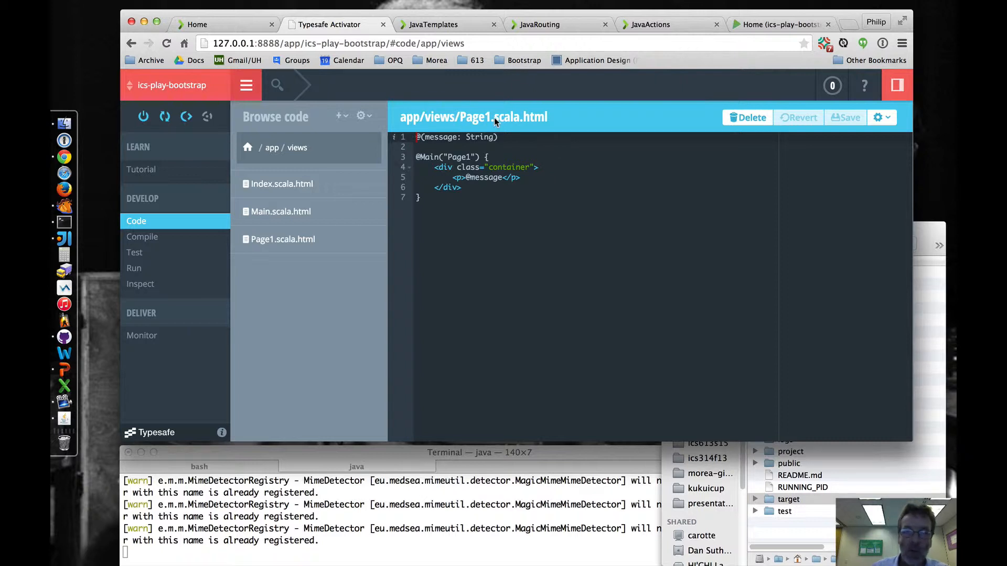
{"action": "mouse_move", "coordinate": [208, 117]}
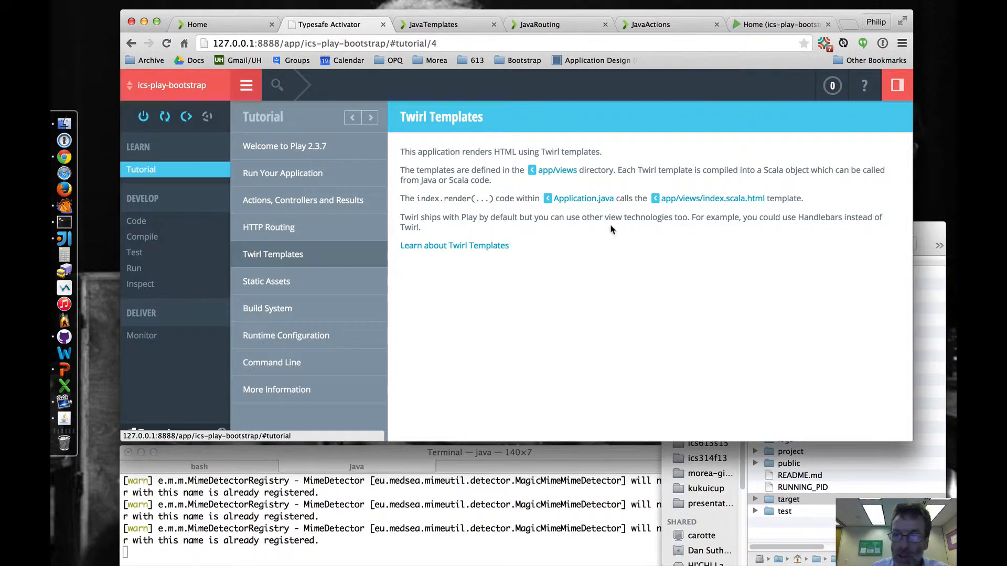
{"action": "mouse_move", "coordinate": [680, 204]}
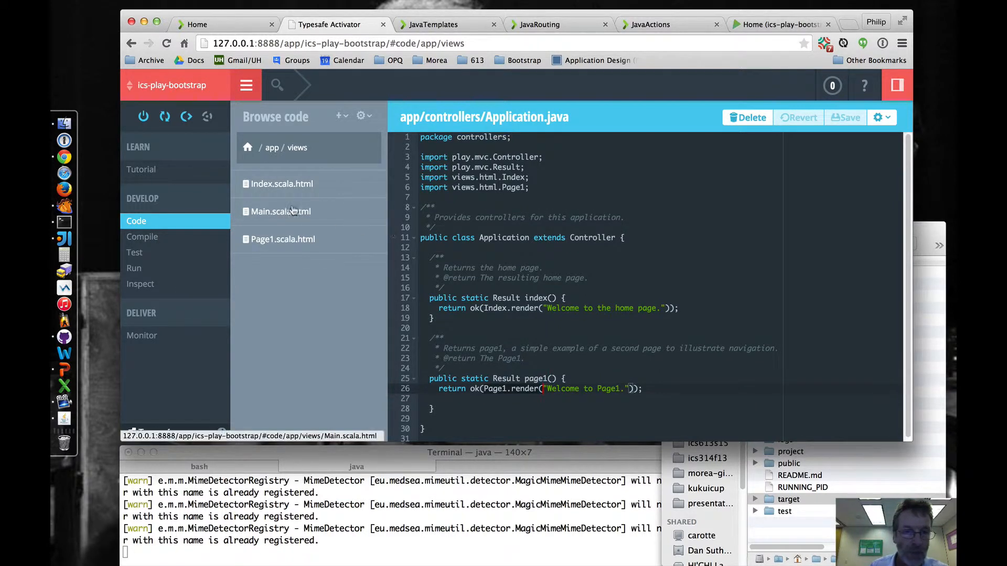
{"action": "left_click", "coordinate": [281, 183]}
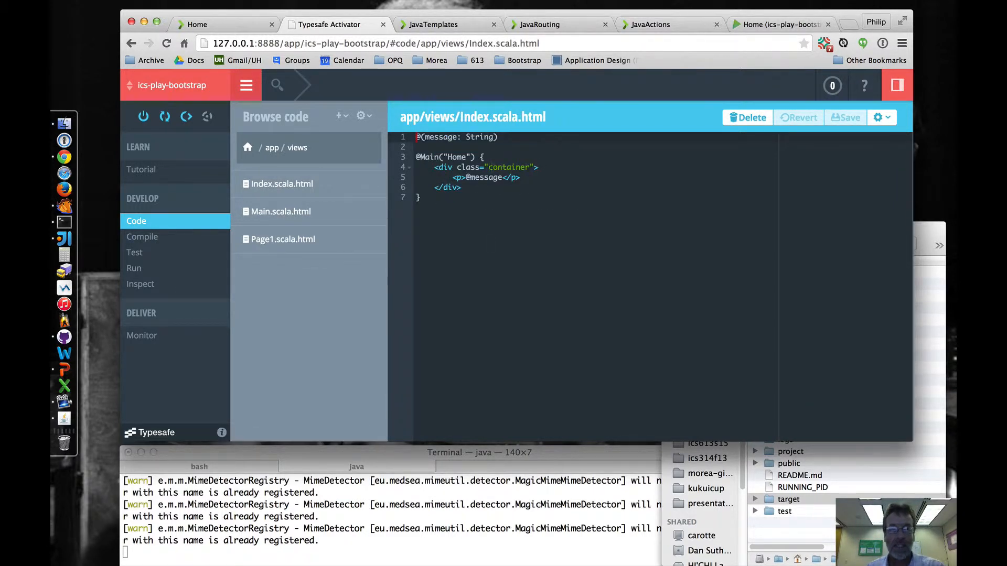
{"action": "mouse_move", "coordinate": [558, 120]}
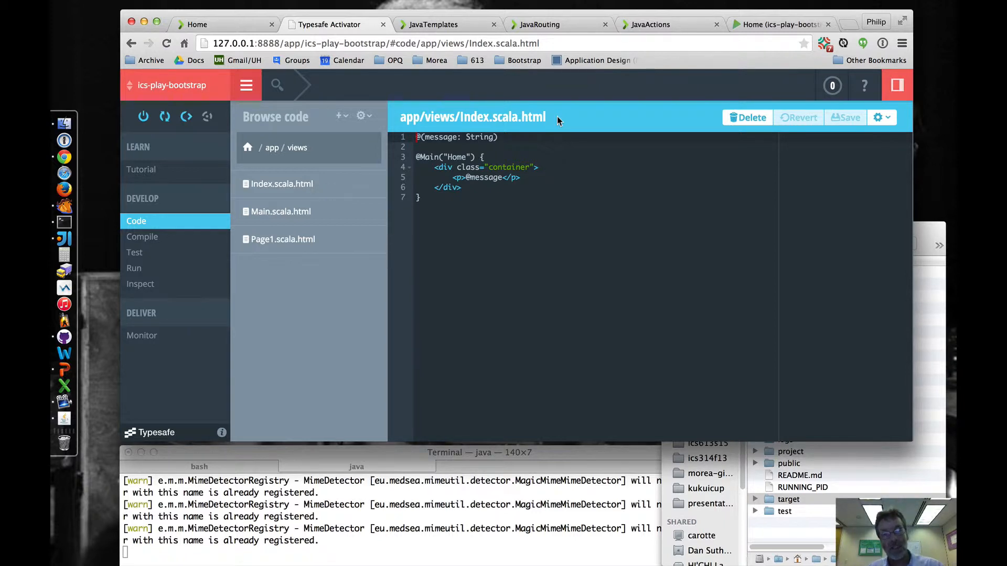
{"action": "mouse_move", "coordinate": [135, 187]}
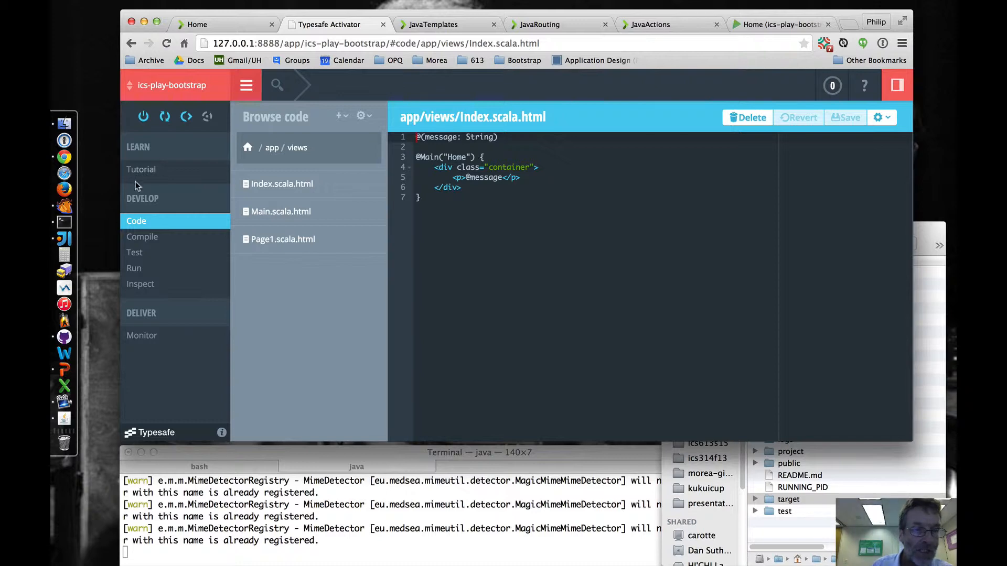
{"action": "left_click", "coordinate": [140, 170]}
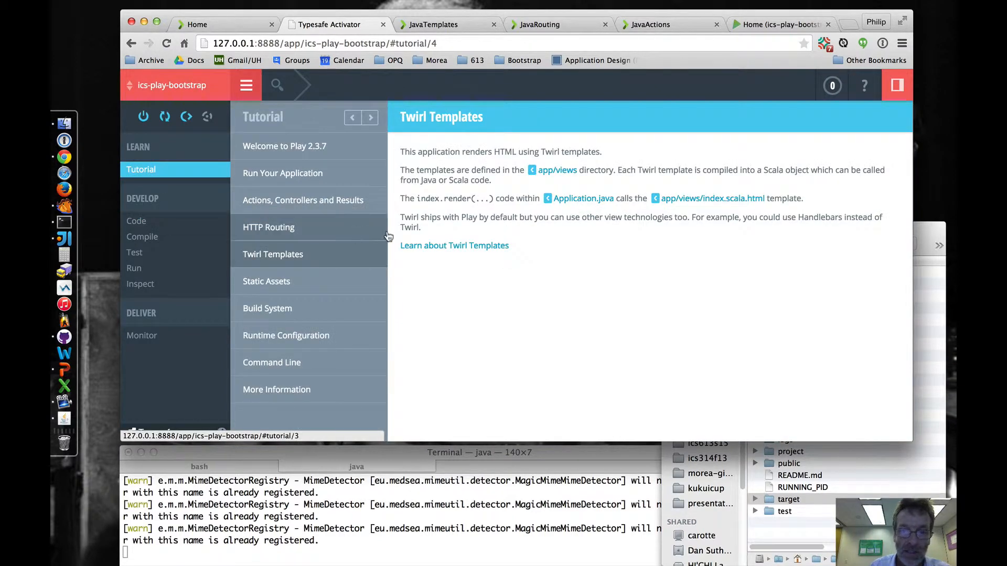
Step: Advance to Static Assets and browse public/stylesheets/main.css, then return to the tutorial page
{"action": "left_click", "coordinate": [267, 281]}
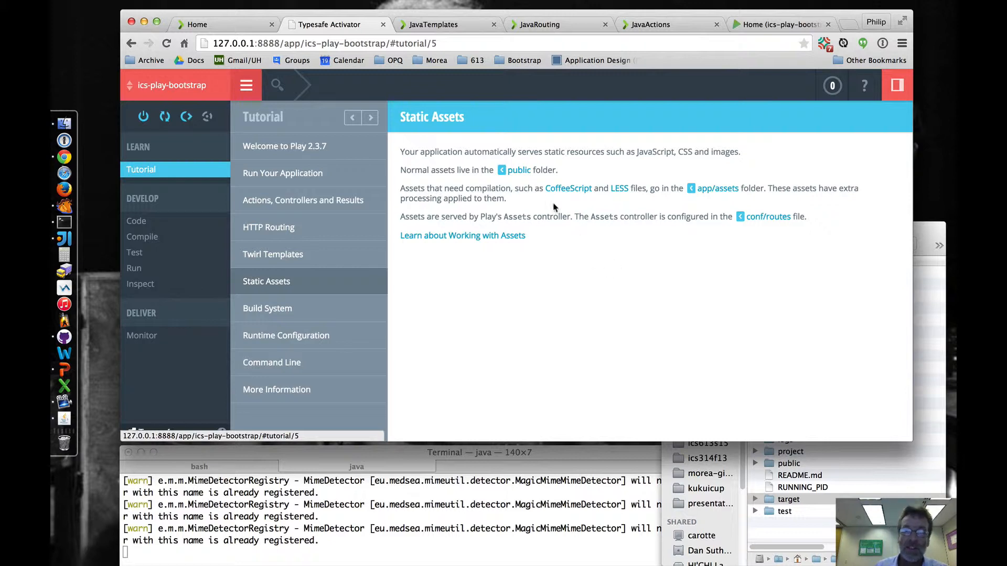
{"action": "left_click", "coordinate": [518, 170]}
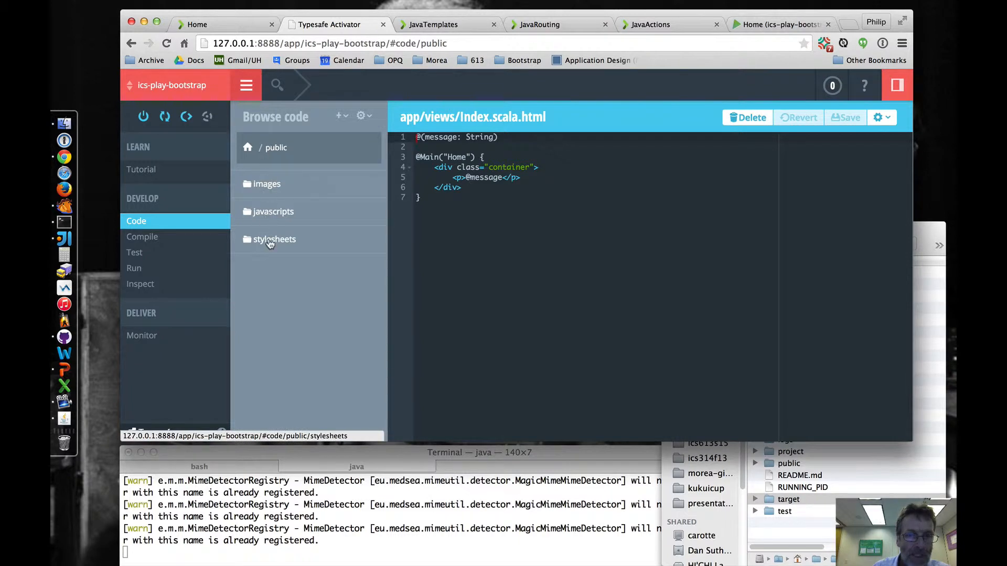
{"action": "left_click", "coordinate": [274, 239]}
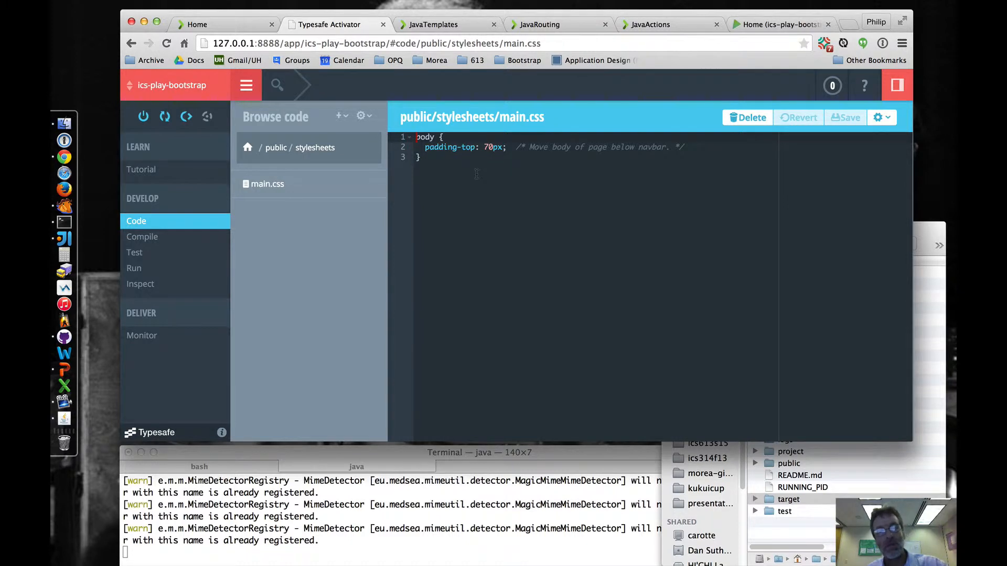
{"action": "mouse_move", "coordinate": [526, 239]}
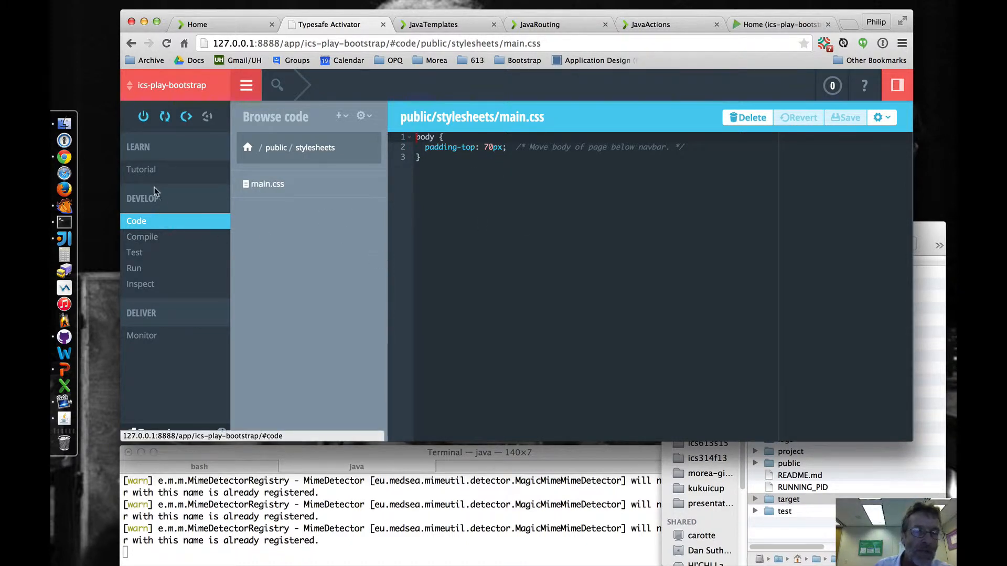
{"action": "left_click", "coordinate": [140, 169]}
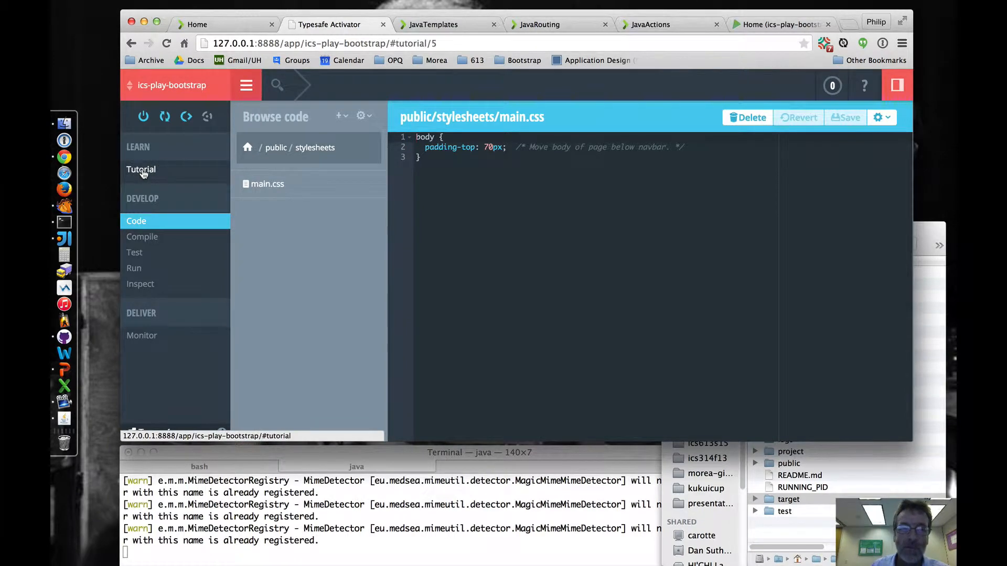
{"action": "left_click", "coordinate": [141, 170]}
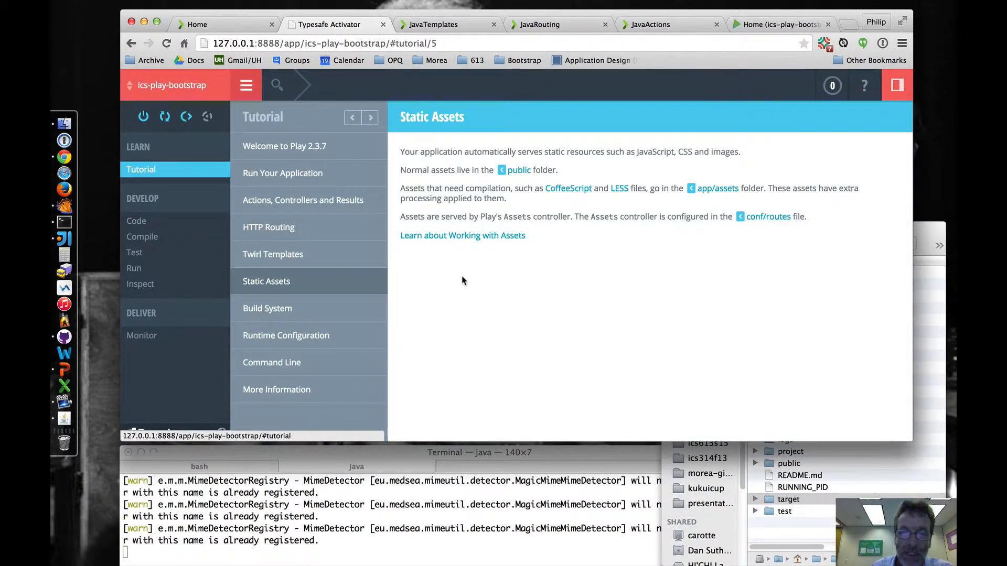
Step: Read the 'Working with Assets' Play documentation, then switch back to the Activator tab
{"action": "left_click", "coordinate": [461, 235]}
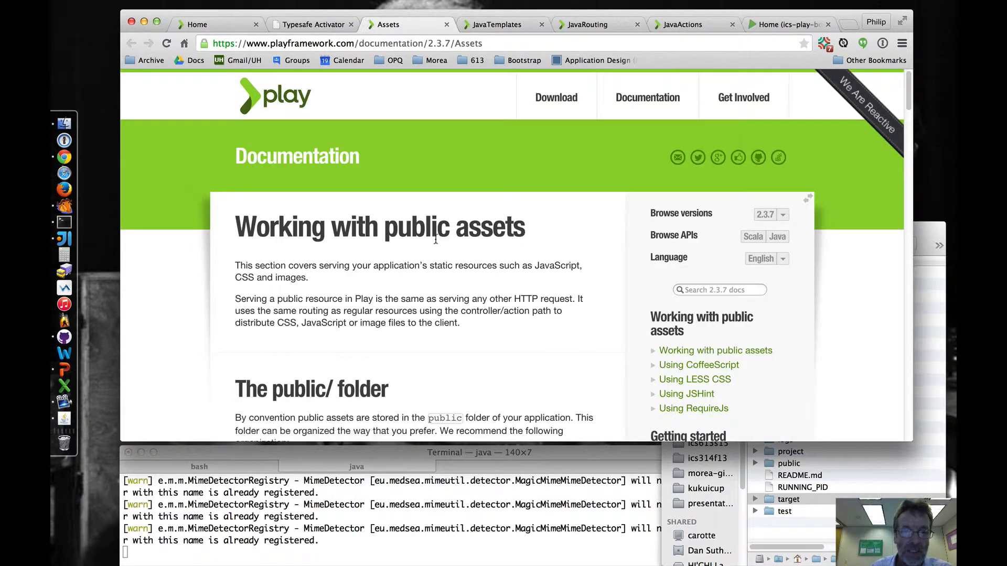
{"action": "scroll", "scroll_direction": "down", "scroll_amount": 3}
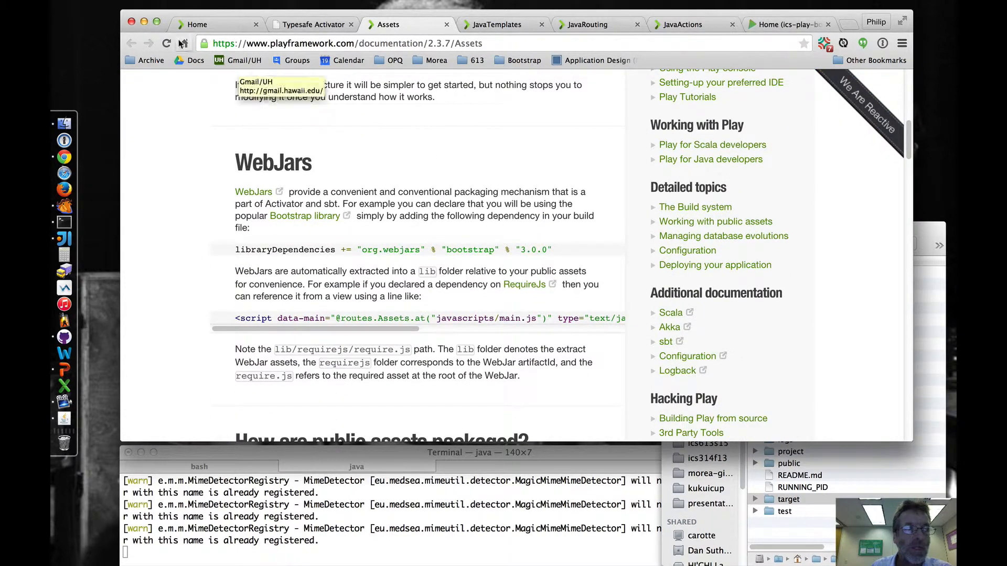
{"action": "left_click", "coordinate": [312, 25]}
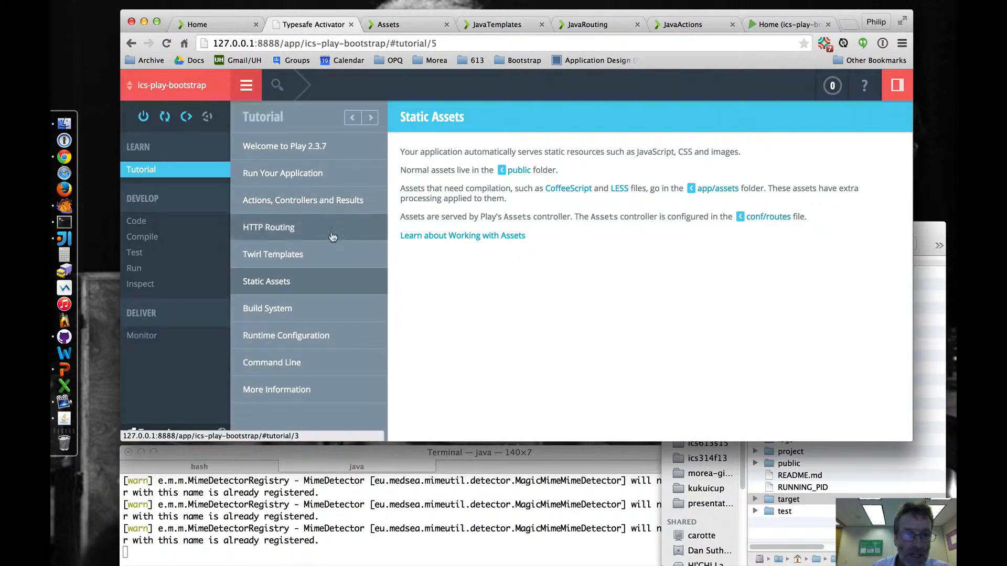
Step: Advance to Build System, view build.sbt and the Play build documentation, then return to the Activator tab
{"action": "left_click", "coordinate": [268, 308]}
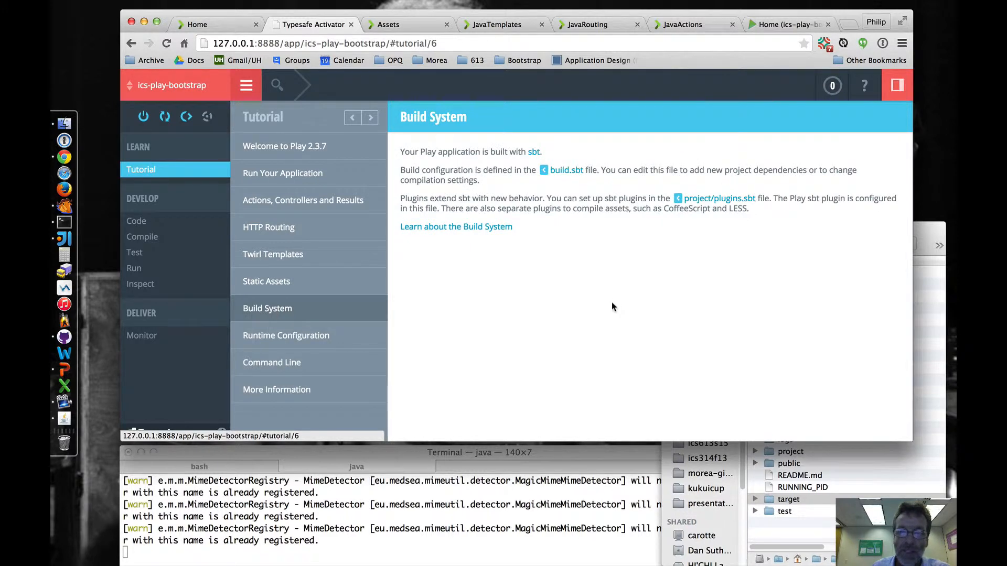
{"action": "mouse_move", "coordinate": [621, 288]}
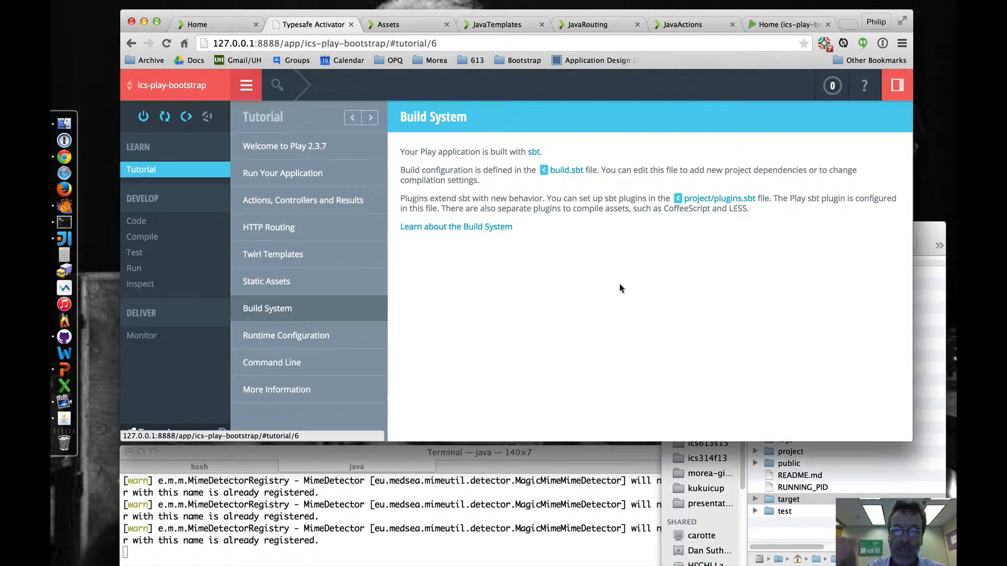
{"action": "left_click", "coordinate": [566, 170]}
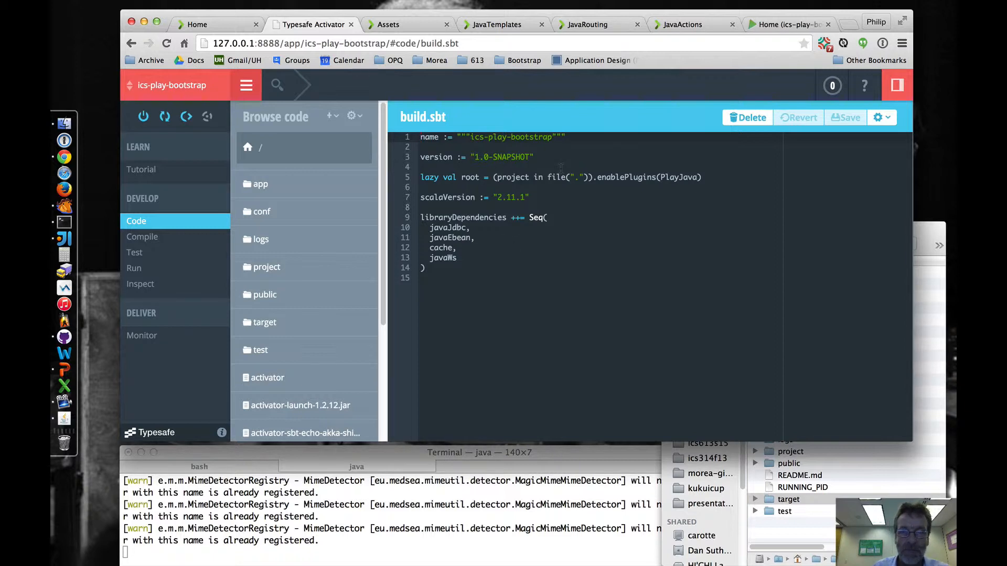
{"action": "mouse_move", "coordinate": [300, 252]}
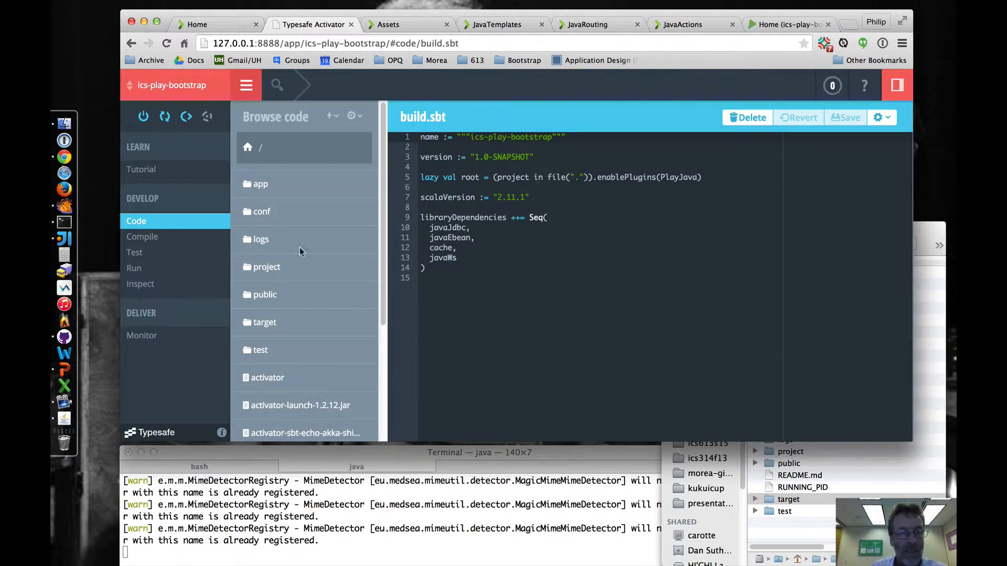
{"action": "mouse_move", "coordinate": [148, 173]}
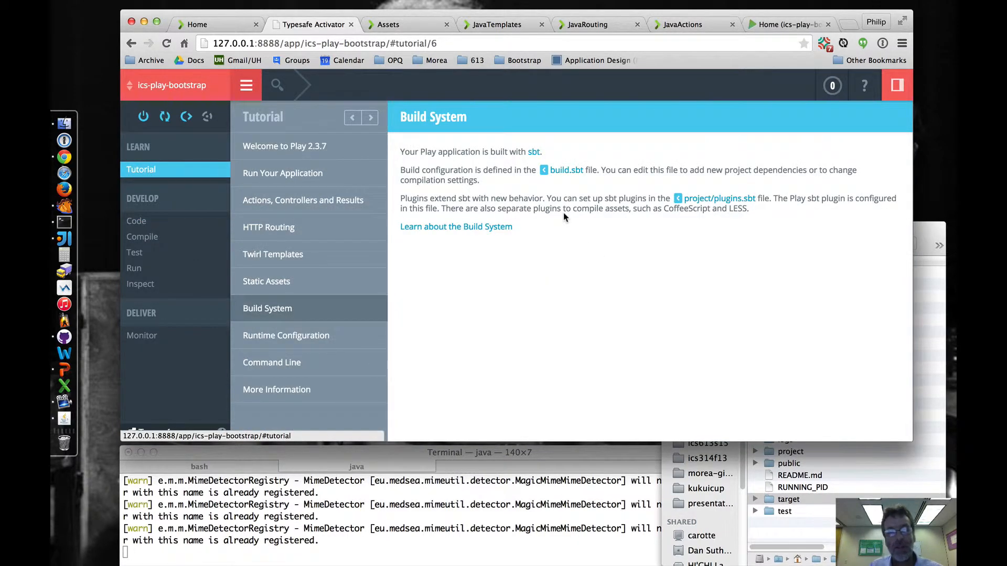
{"action": "left_click", "coordinate": [456, 226]}
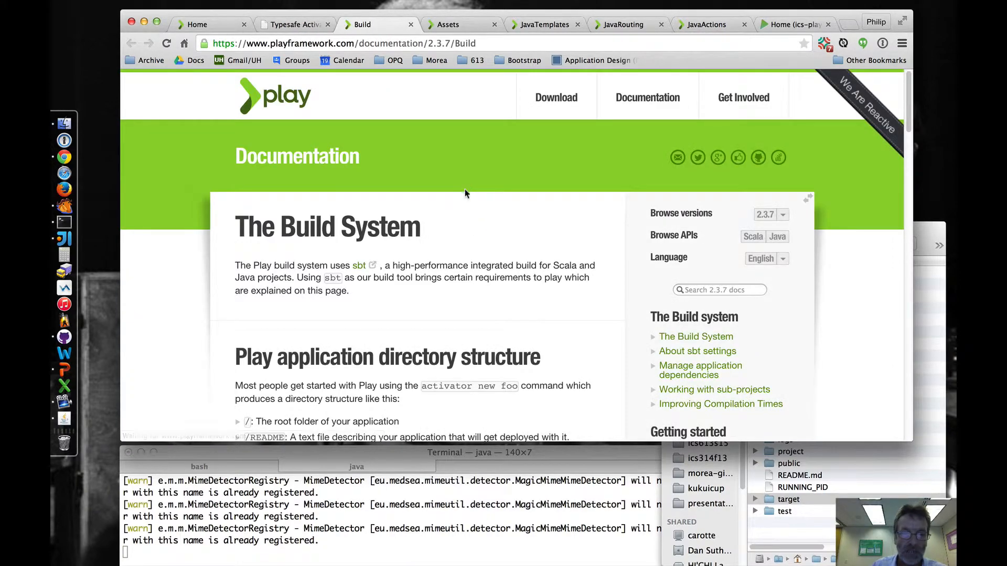
{"action": "scroll", "scroll_direction": "down", "scroll_amount": 3}
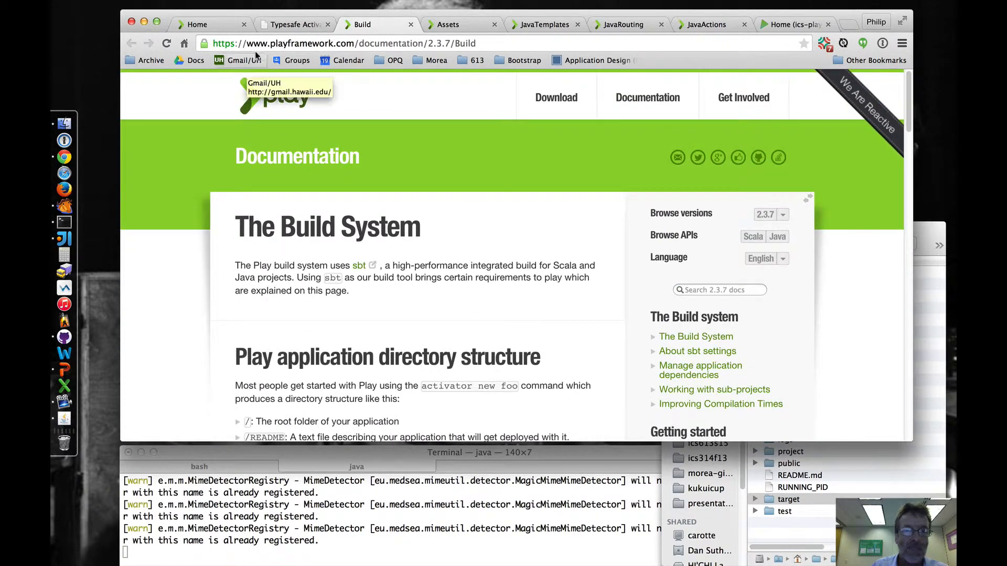
{"action": "left_click", "coordinate": [298, 25]}
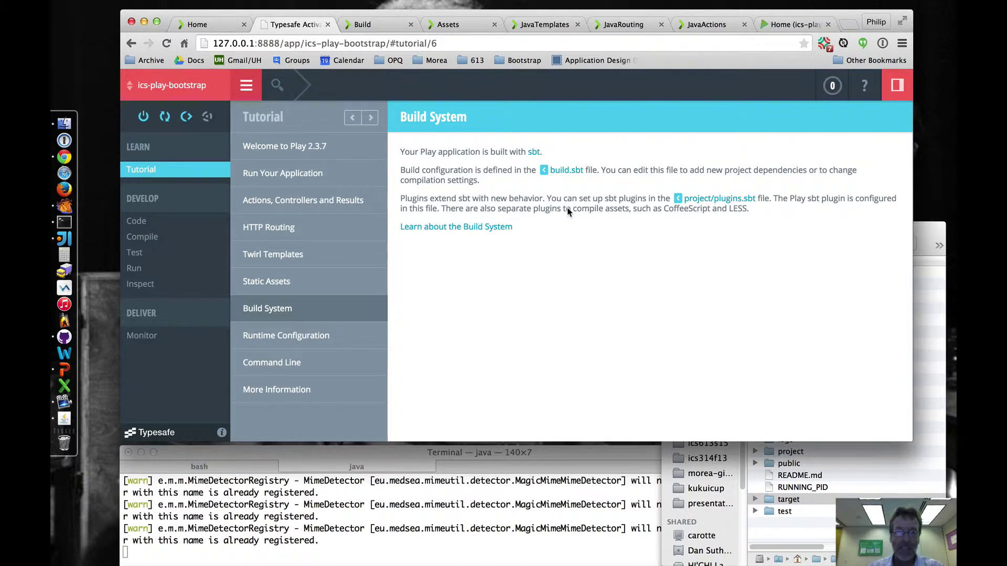
{"action": "mouse_move", "coordinate": [567, 216]}
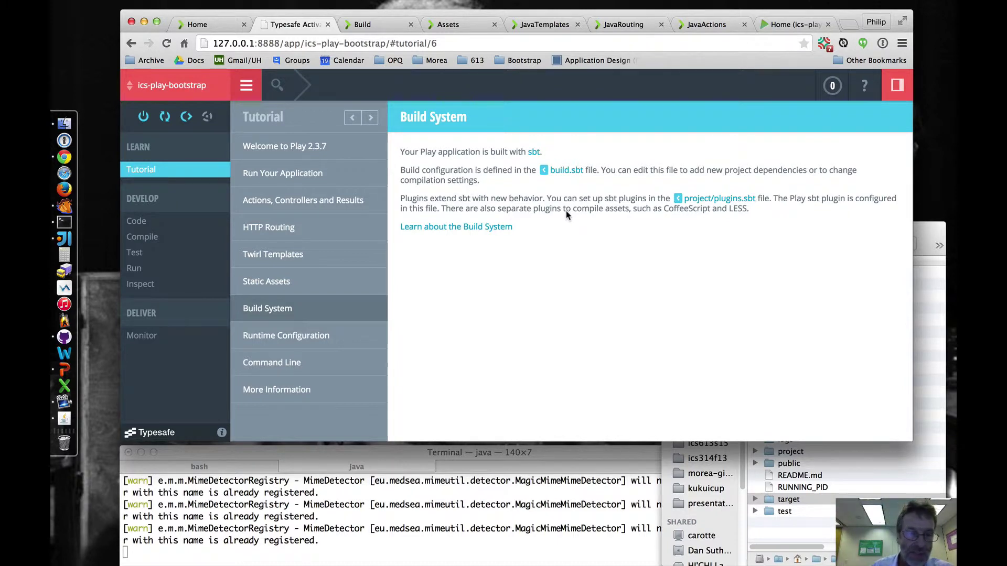
Step: Advance to Runtime Configuration and read through conf/application.conf, then return to the tutorial page
{"action": "left_click", "coordinate": [286, 336]}
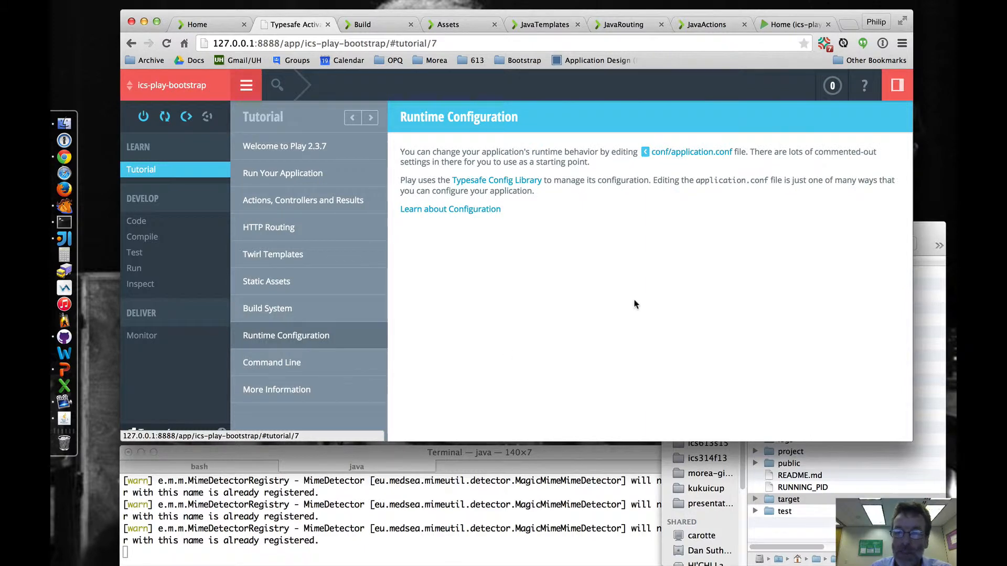
{"action": "left_click", "coordinate": [691, 151]}
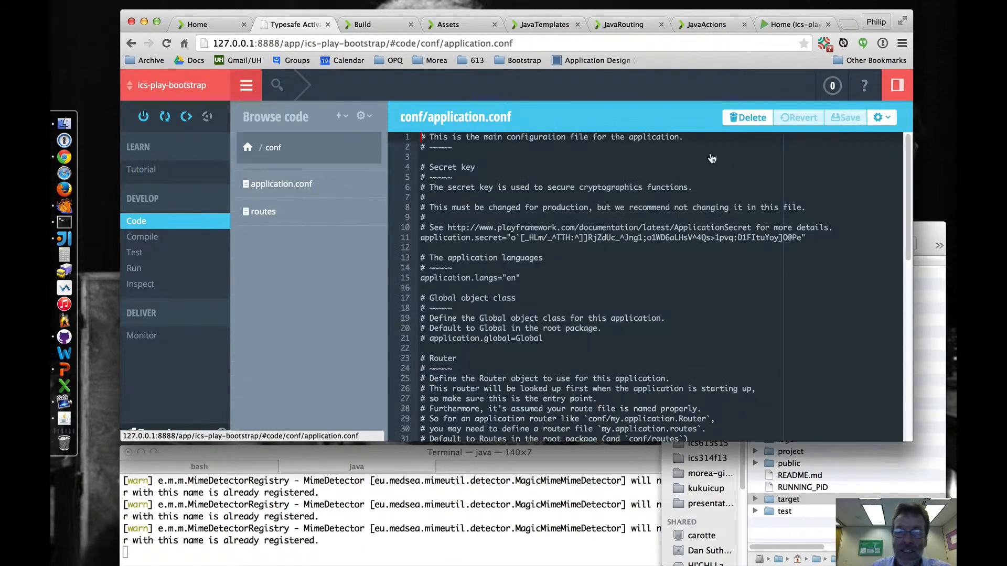
{"action": "scroll", "scroll_direction": "down", "scroll_amount": 3}
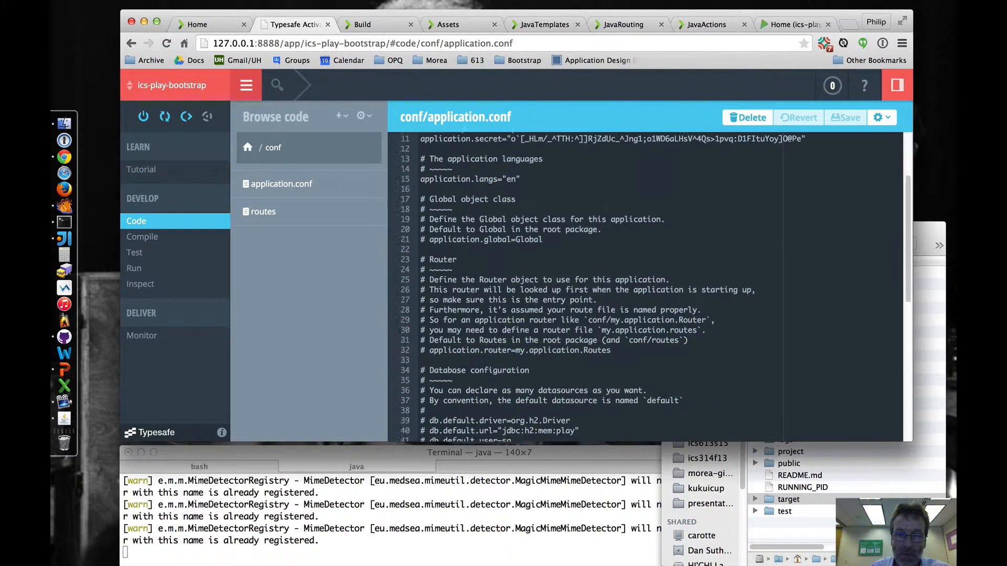
{"action": "scroll", "scroll_direction": "down", "scroll_amount": 3}
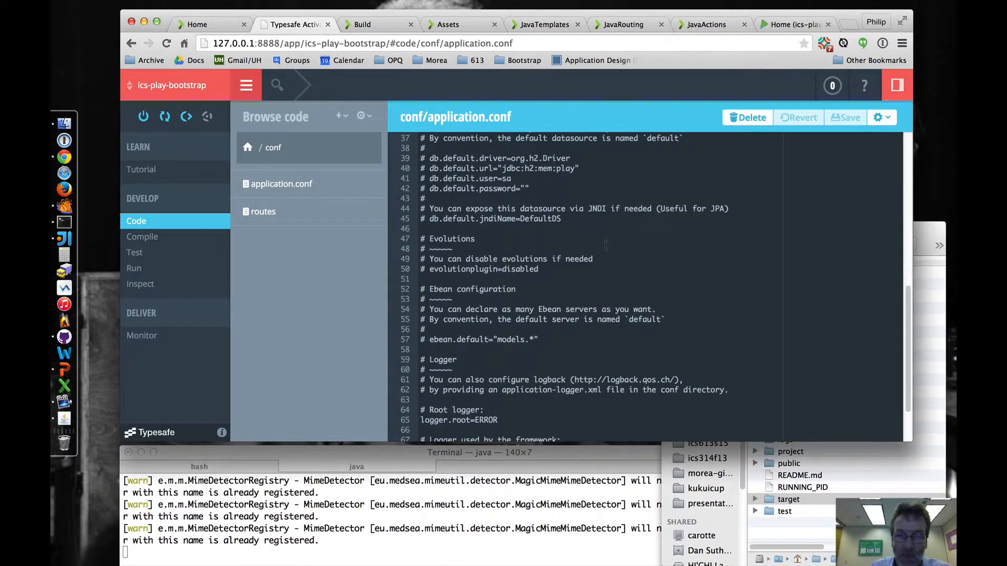
{"action": "scroll", "scroll_direction": "down", "scroll_amount": 3}
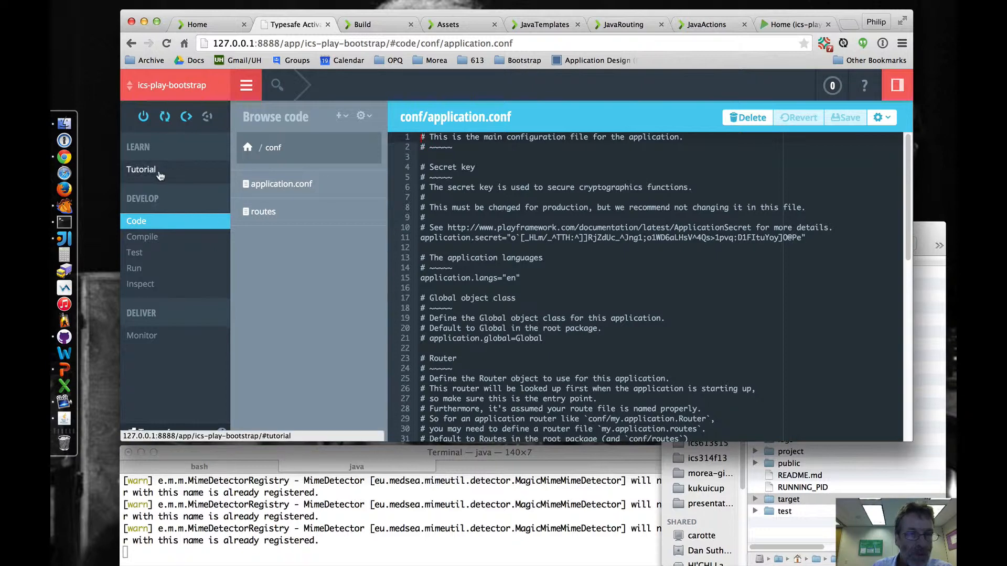
{"action": "left_click", "coordinate": [141, 170]}
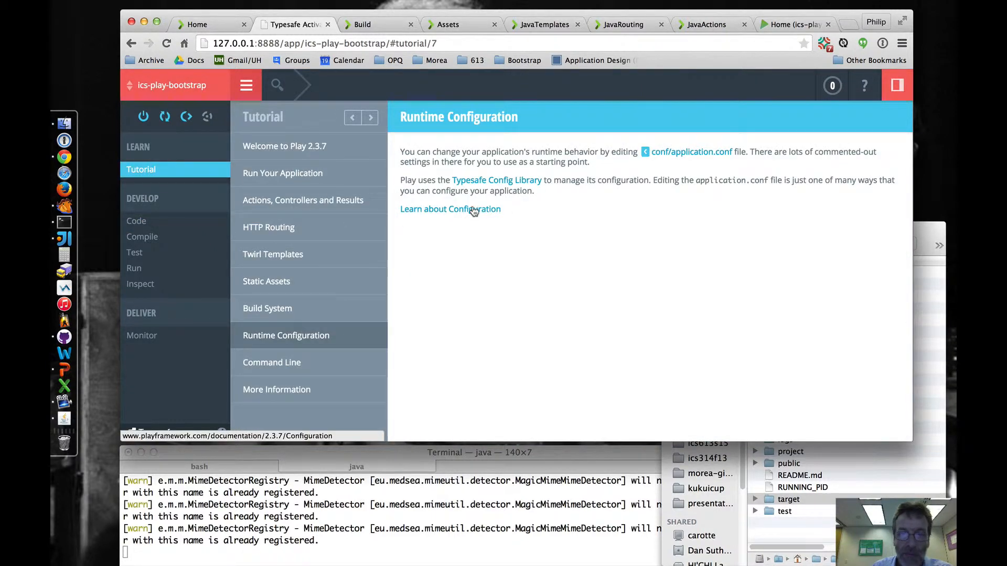
Step: Read the 'Learn about Configuration' Play documentation, then switch back to the Activator tab
{"action": "left_click", "coordinate": [450, 209]}
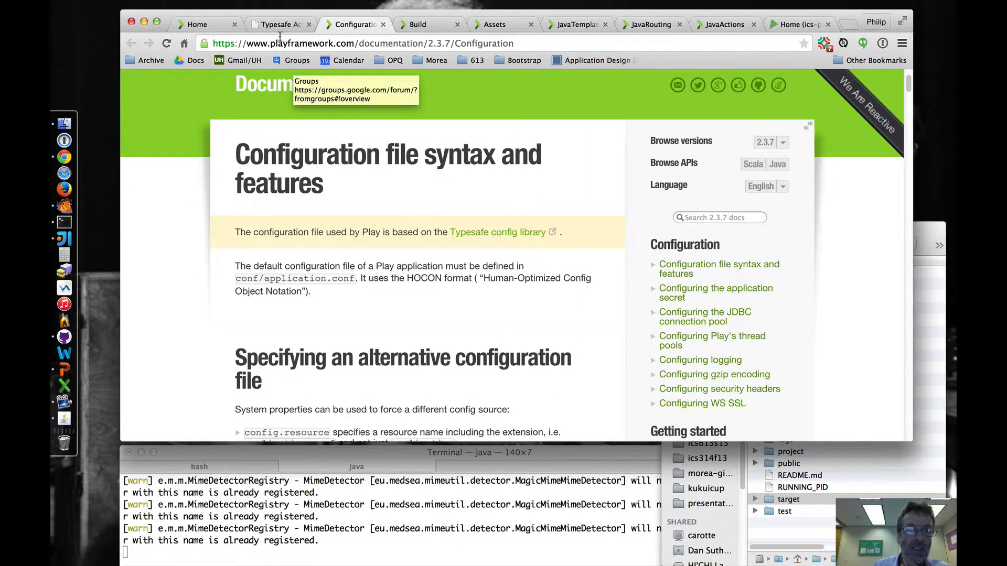
{"action": "left_click", "coordinate": [280, 24]}
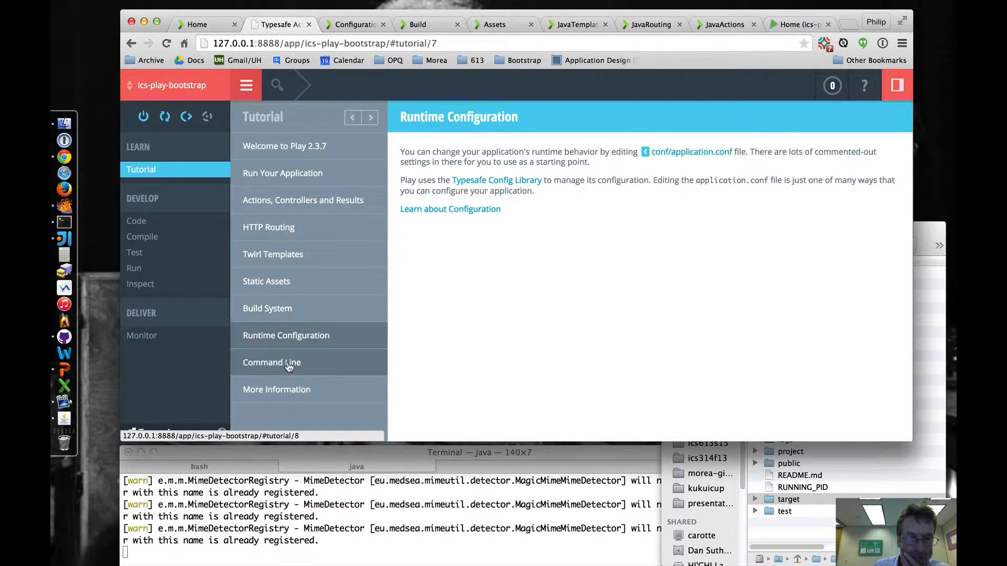
Step: Go to the Command Line page, read the Play console documentation, then switch back to the Activator tab
{"action": "left_click", "coordinate": [271, 362]}
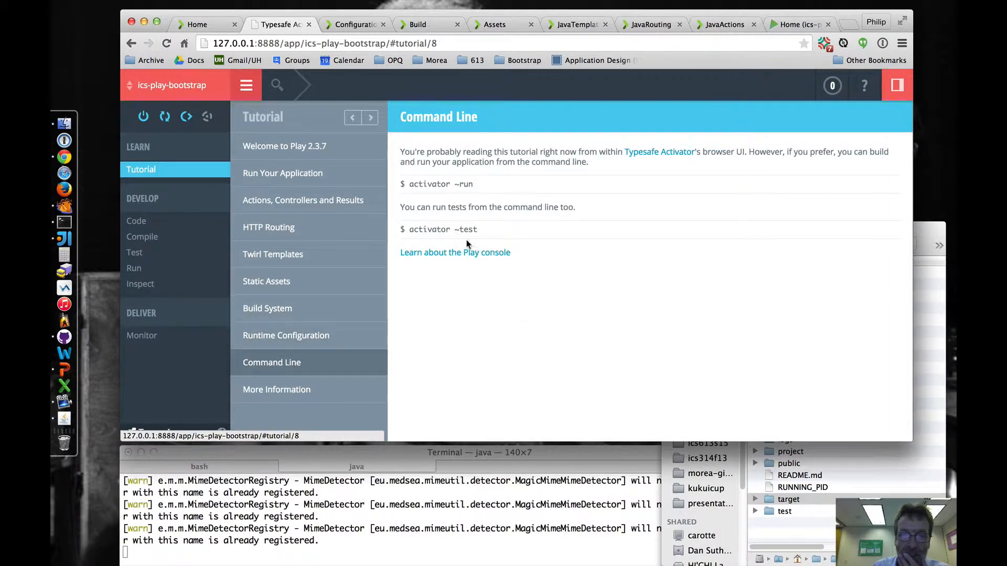
{"action": "left_click", "coordinate": [455, 252]}
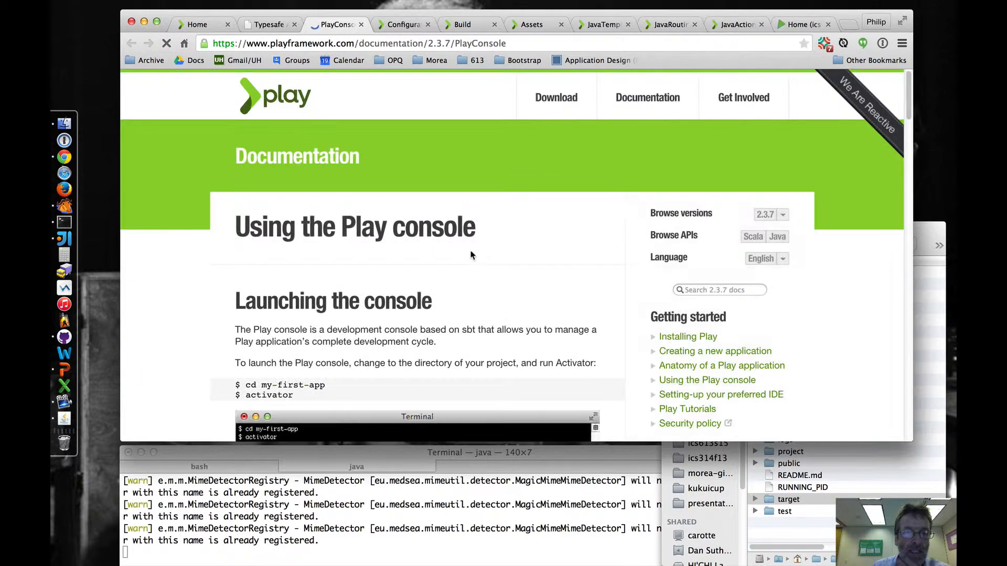
{"action": "scroll", "scroll_direction": "down", "scroll_amount": 3}
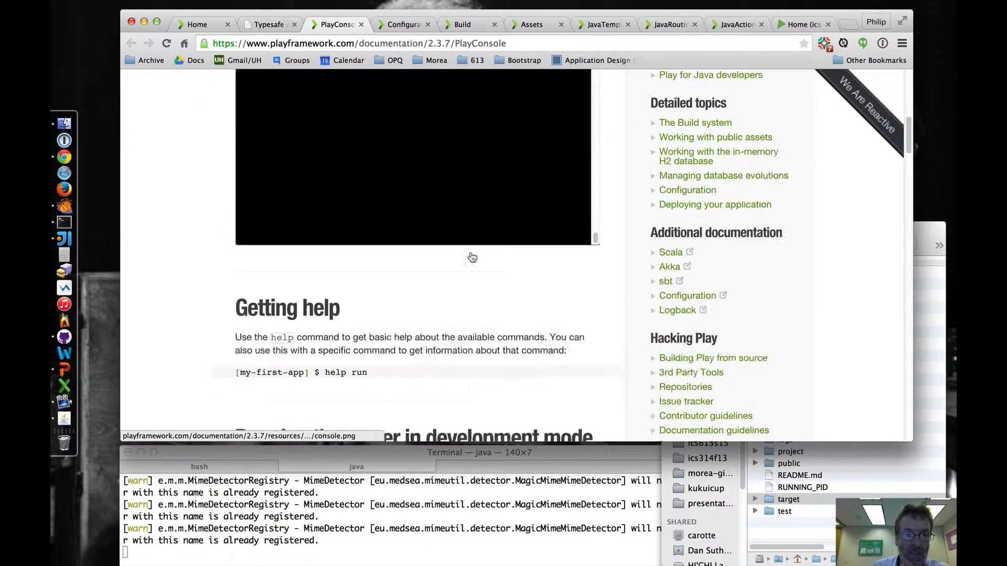
{"action": "scroll", "scroll_direction": "down", "scroll_amount": 3}
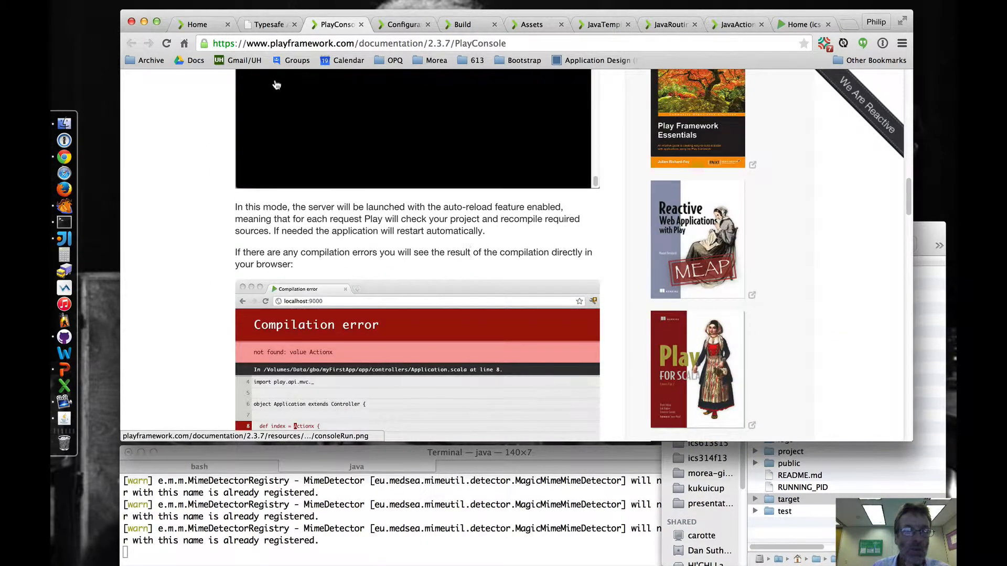
{"action": "left_click", "coordinate": [271, 25]}
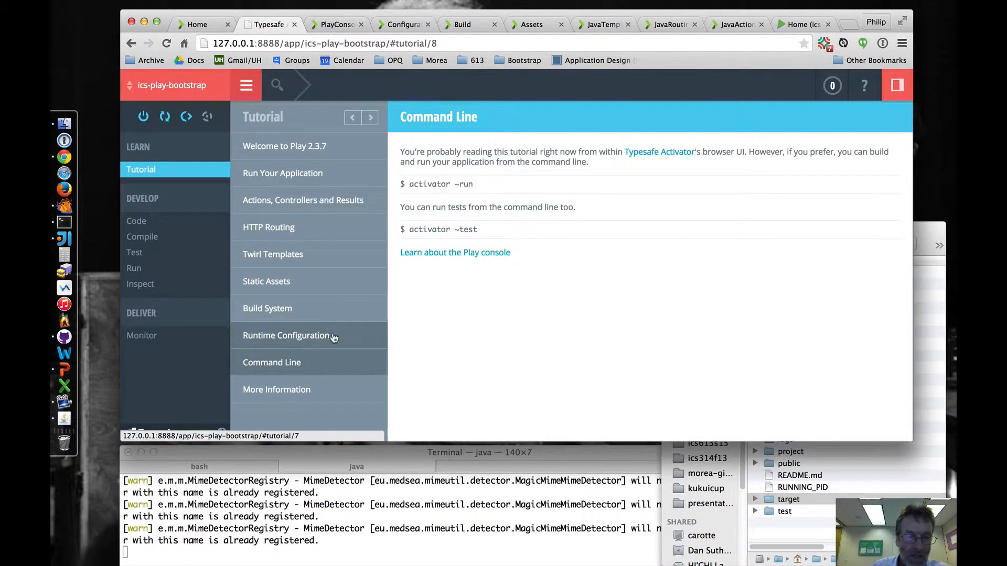
Step: Step through More Information, Actions Controllers and Results, HTTP Routing, ending on Twirl Templates
{"action": "left_click", "coordinate": [277, 390]}
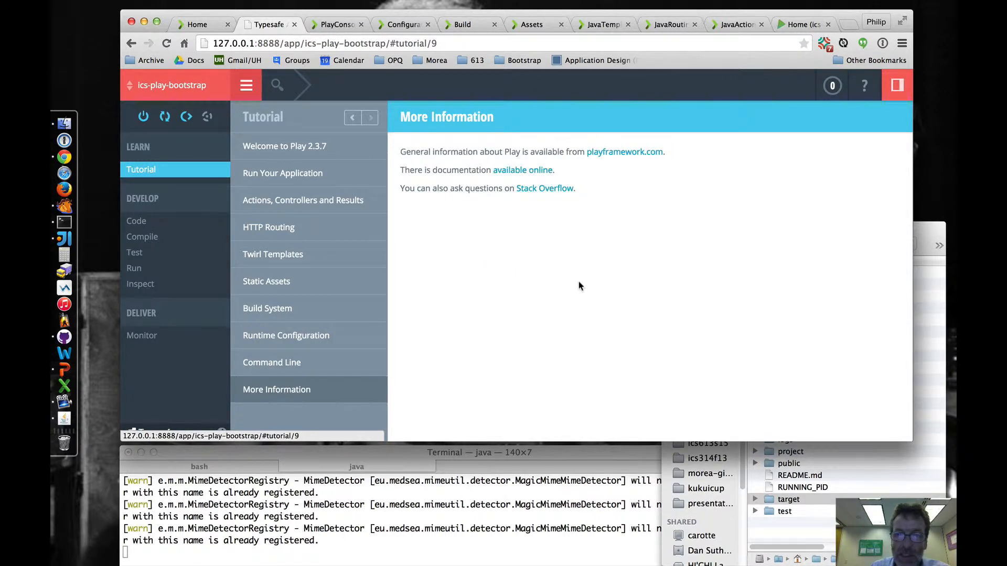
{"action": "mouse_move", "coordinate": [551, 180]}
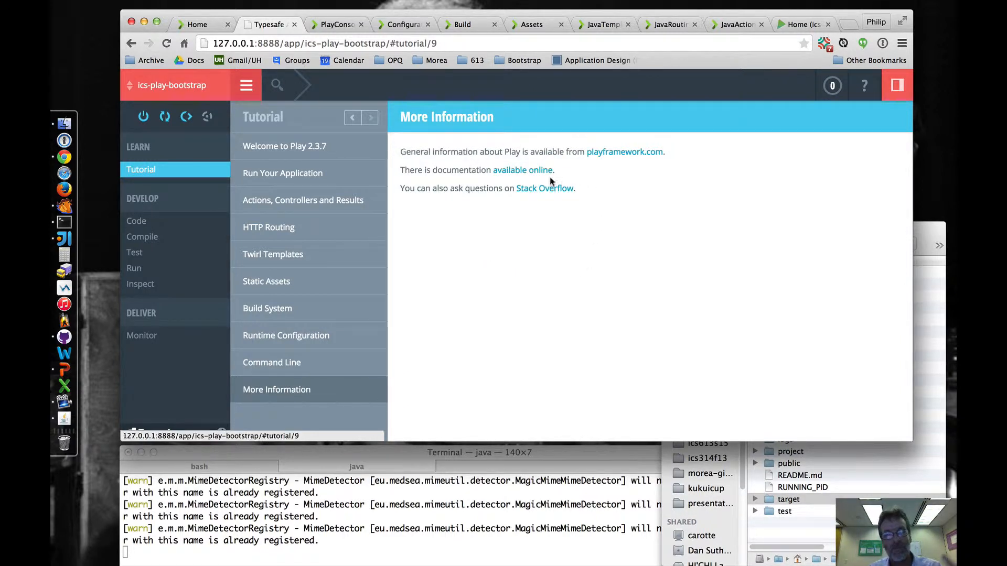
{"action": "mouse_move", "coordinate": [531, 189]}
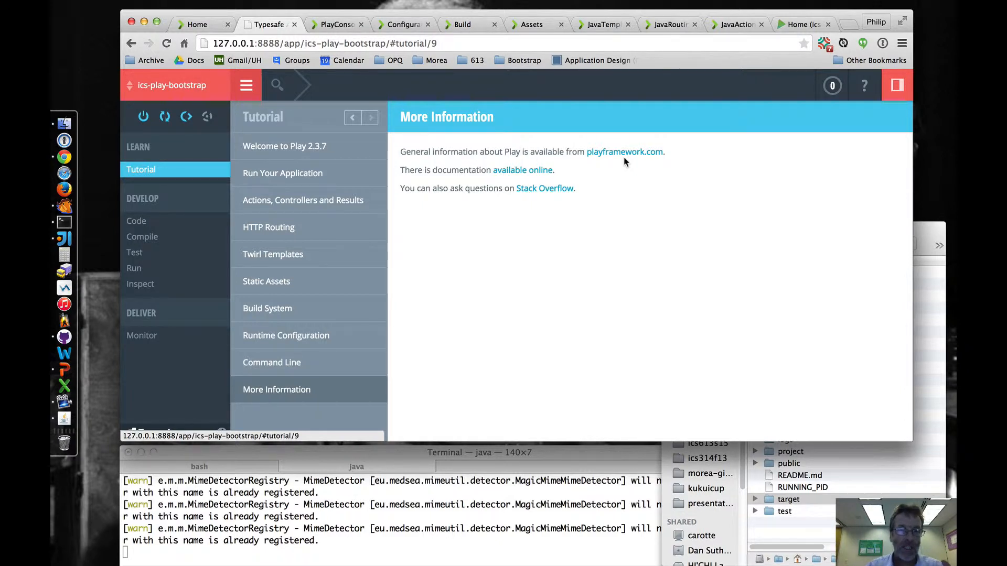
{"action": "left_click", "coordinate": [302, 200]}
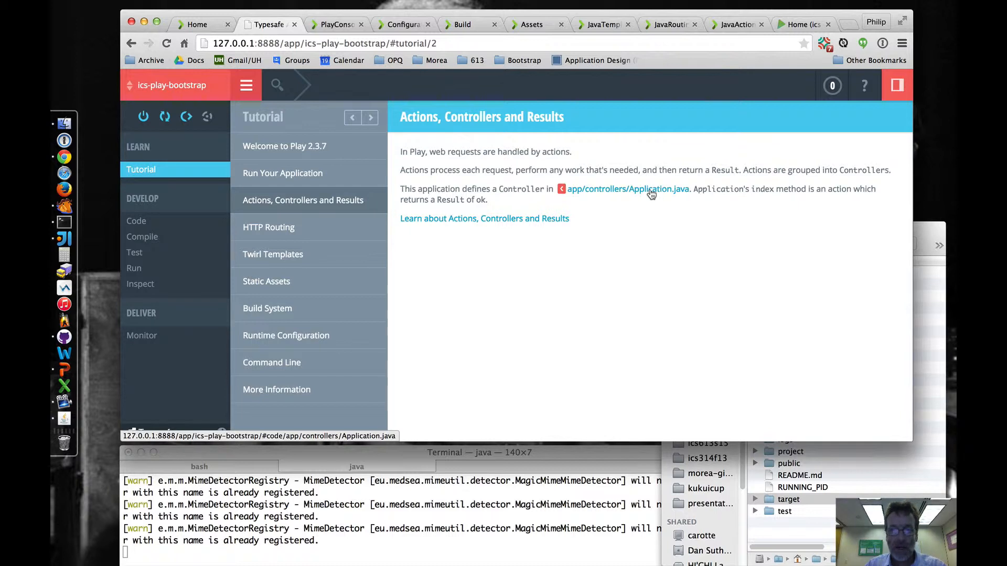
{"action": "left_click", "coordinate": [269, 227]}
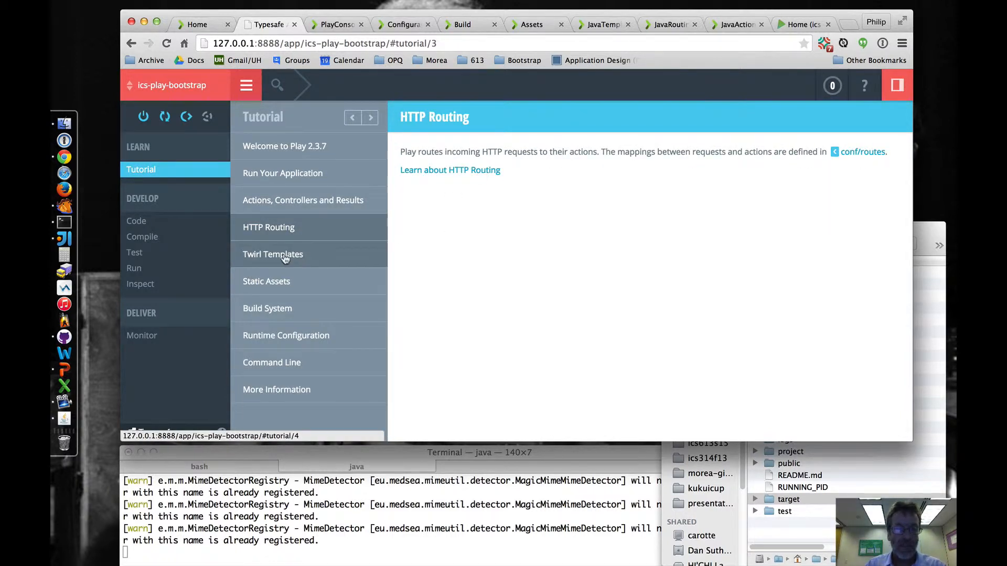
{"action": "left_click", "coordinate": [273, 253]}
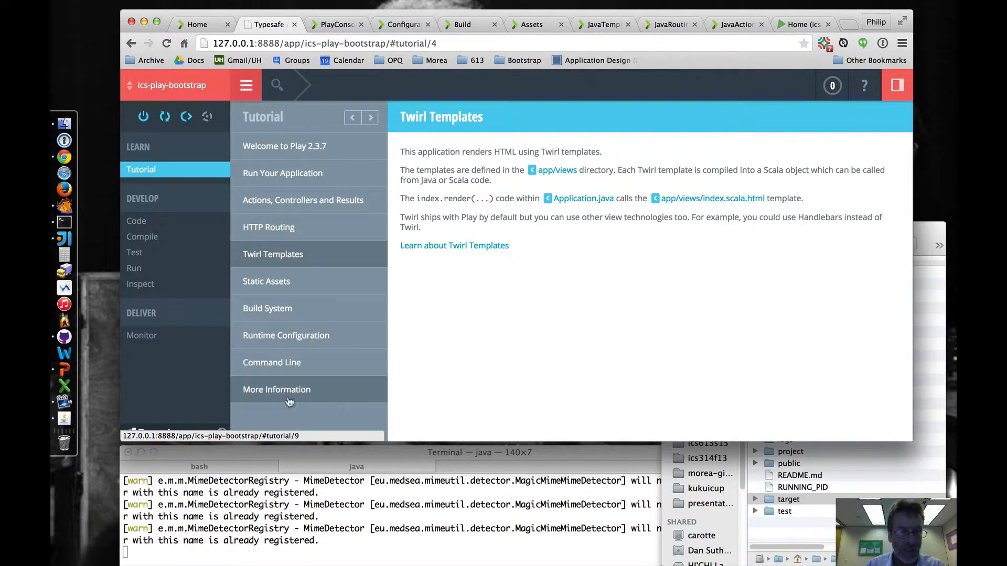
Step: Open the Test panel under DEVELOP, showing 0 passed and 0 failed
{"action": "left_click", "coordinate": [134, 253]}
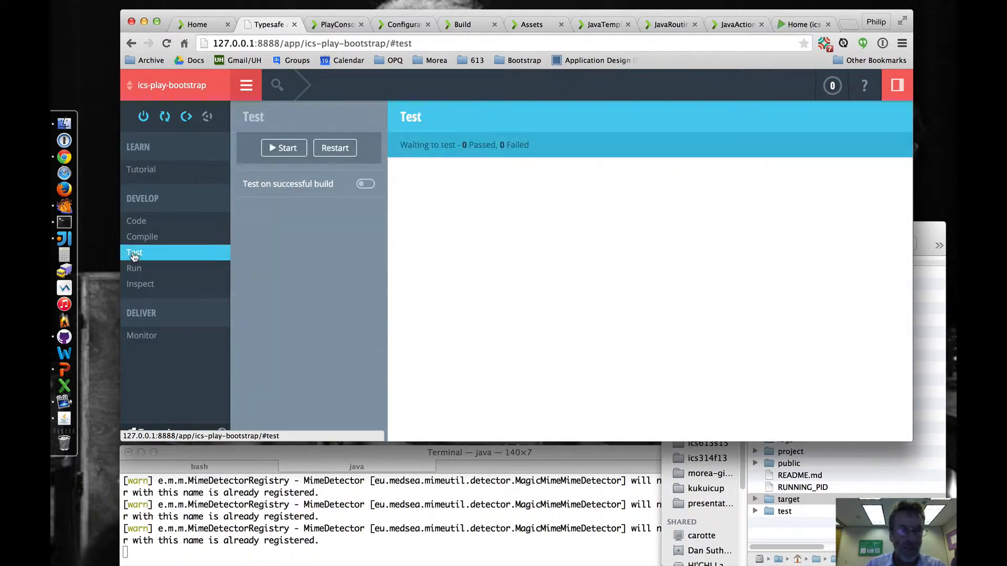
{"action": "mouse_move", "coordinate": [269, 224]}
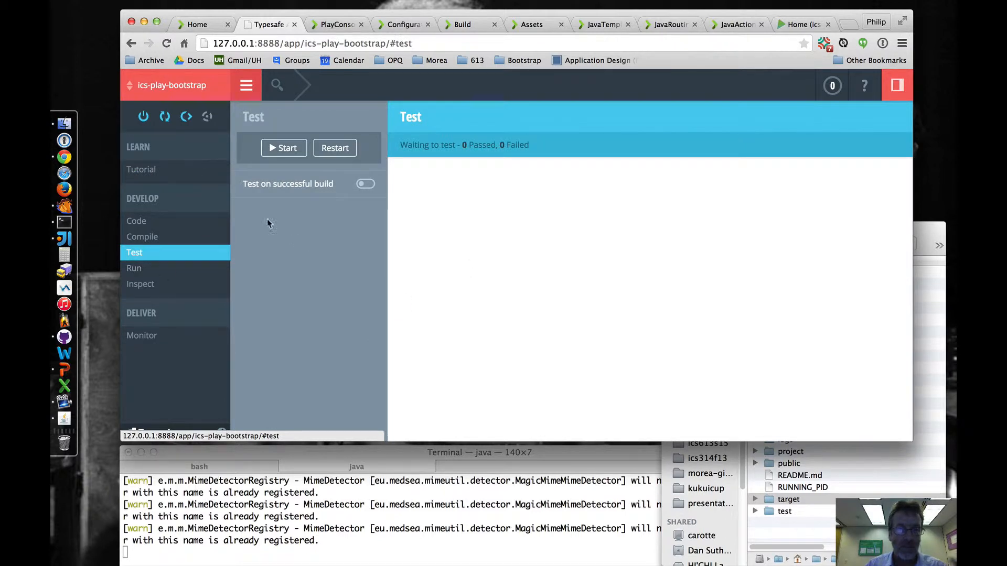
{"action": "mouse_move", "coordinate": [272, 293]}
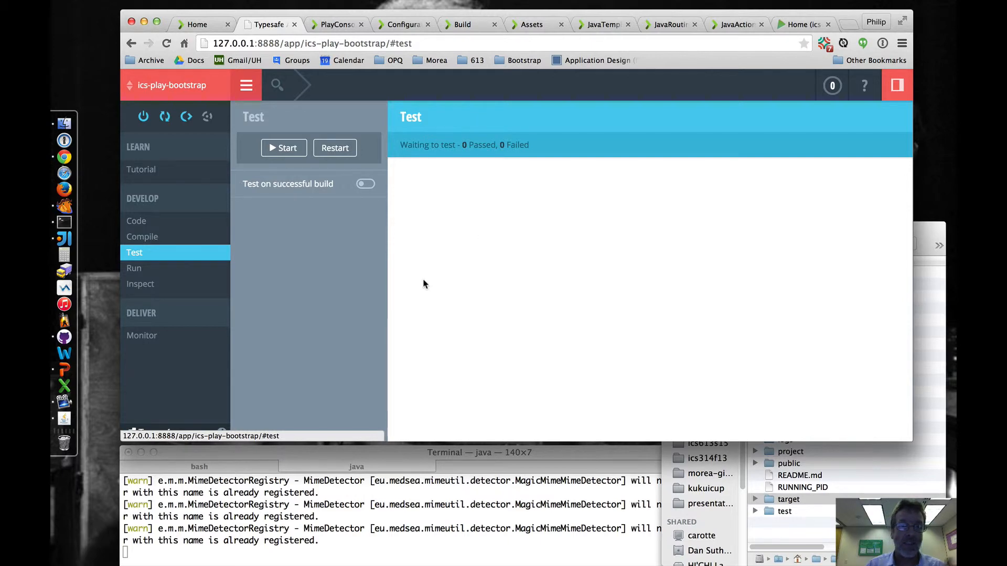
{"action": "mouse_move", "coordinate": [498, 271]}
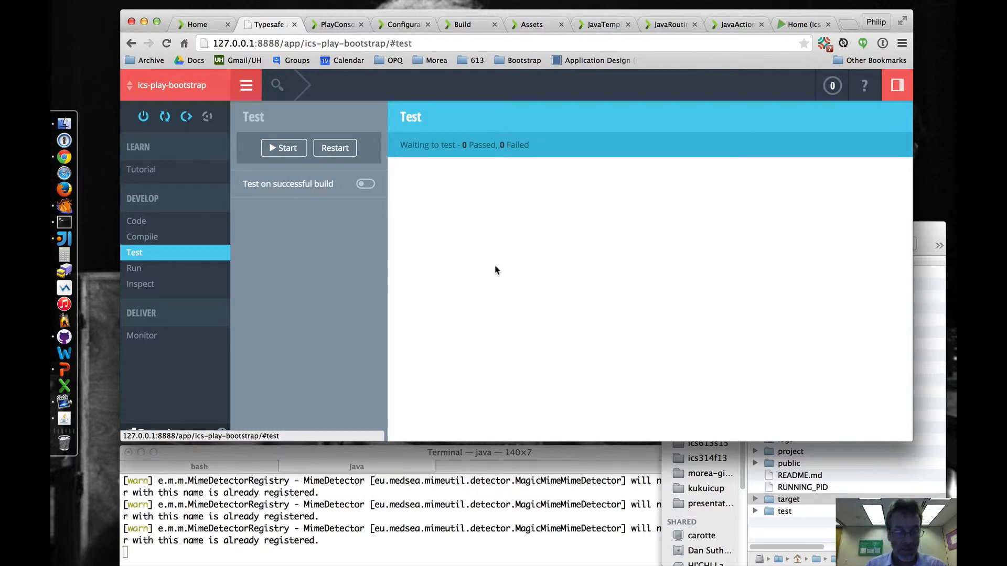